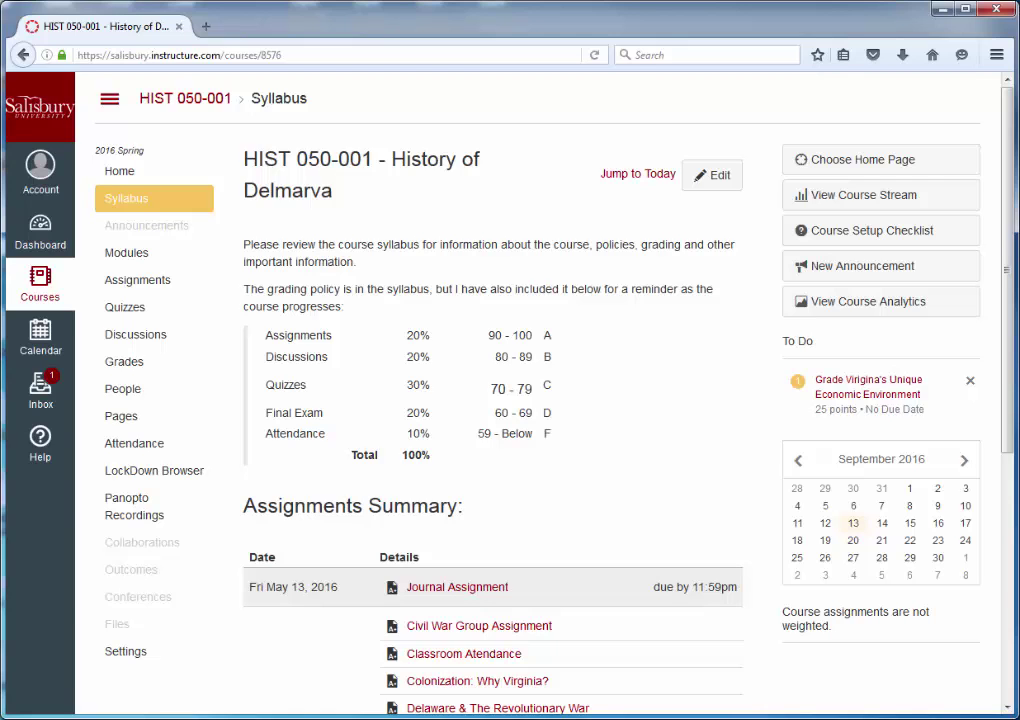
mouse_move(683, 199)
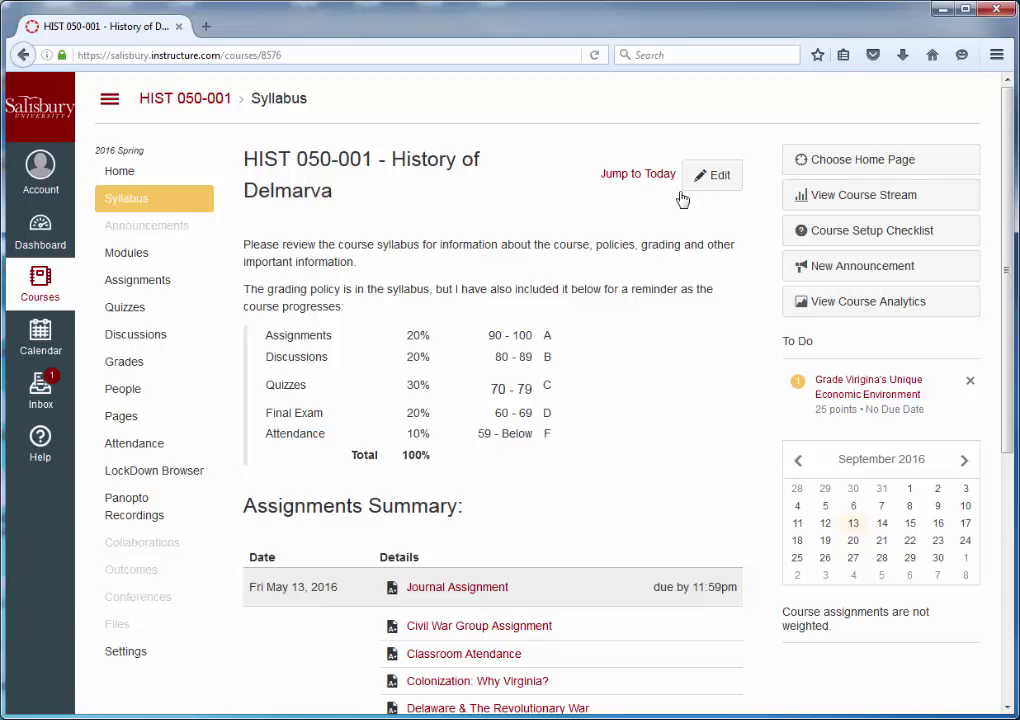
mouse_move(126, 252)
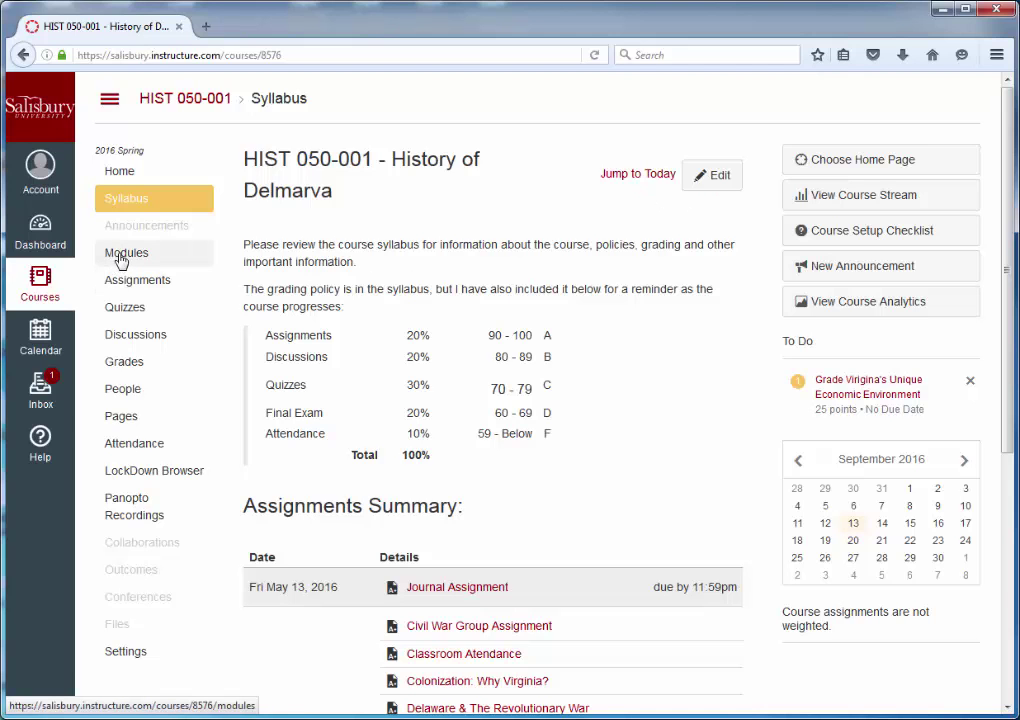
Open the HIST-050 Course Introduction page from the spring course's Modules list
left_click(126, 252)
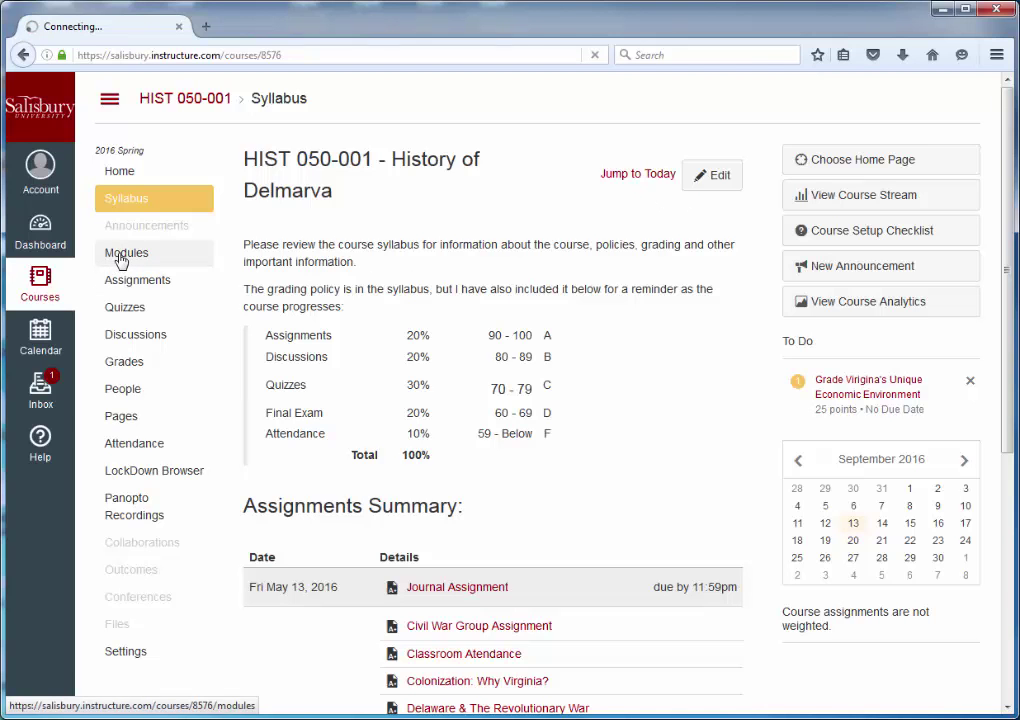
left_click(126, 252)
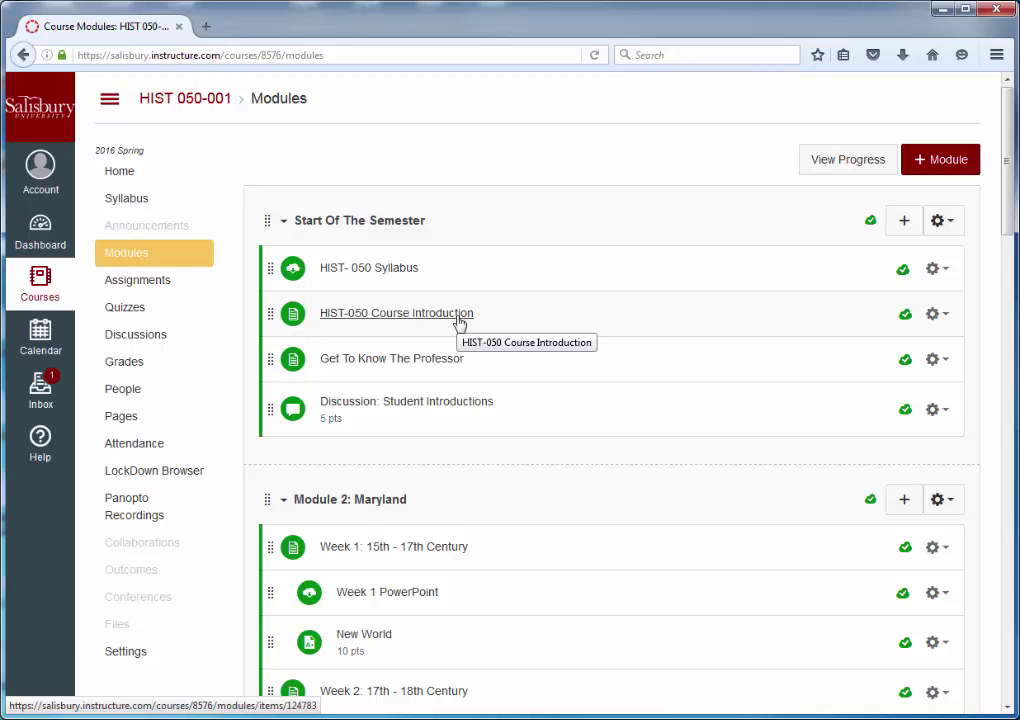
left_click(396, 313)
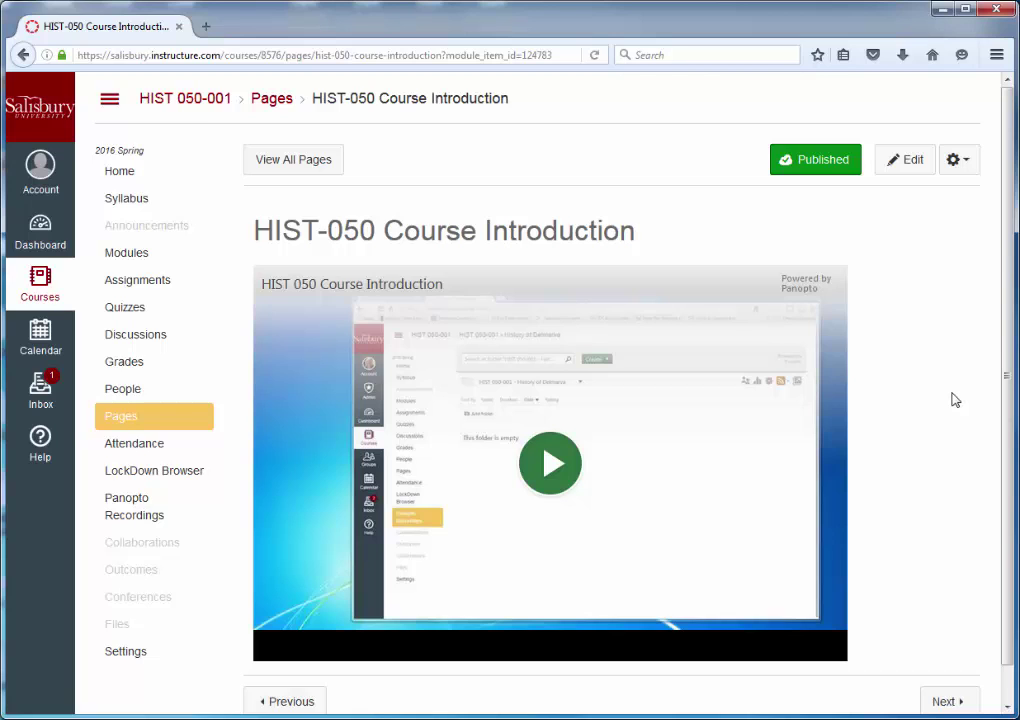
From the Dashboard, open HIST-050 Course Introduction in the Fall 2016 HIST 050-001 Modules
left_click(40, 230)
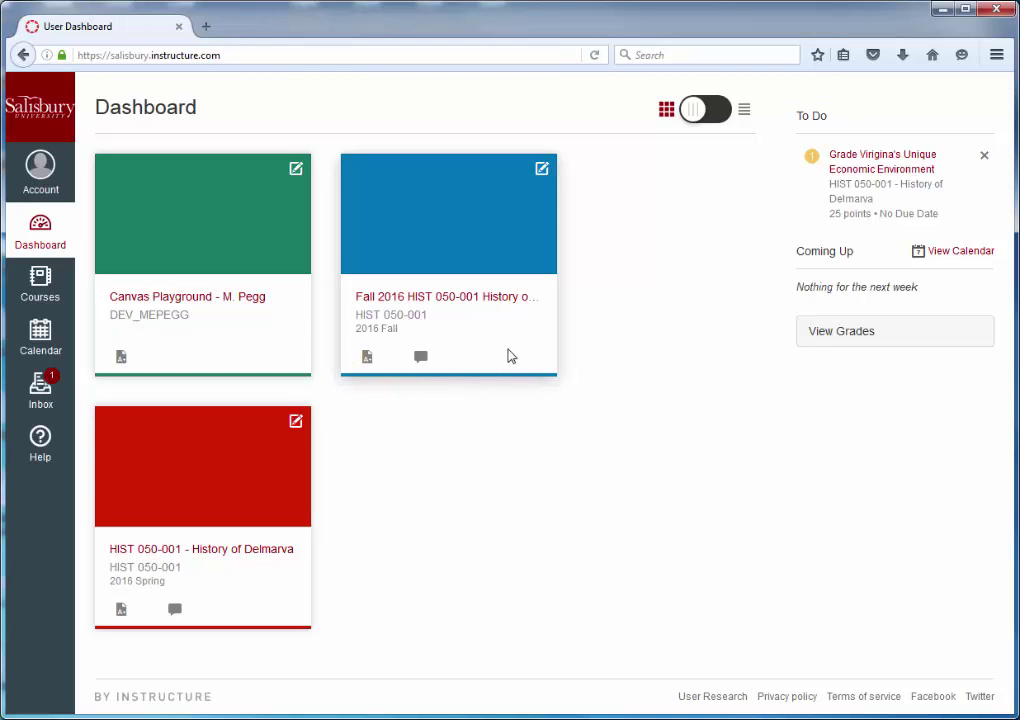
mouse_move(497, 299)
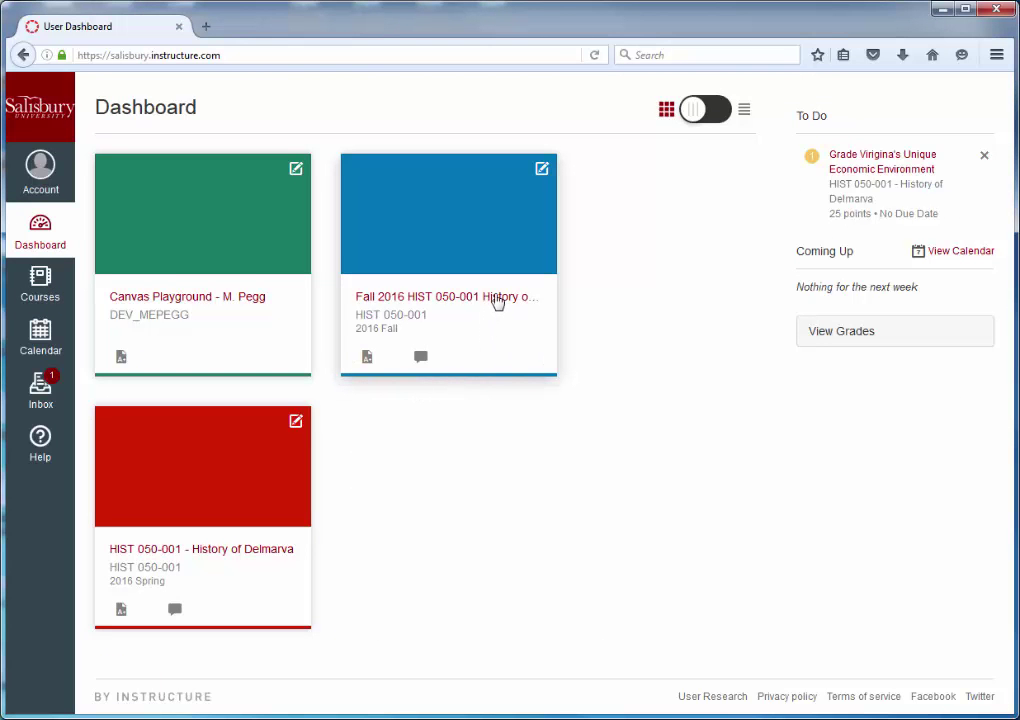
left_click(446, 296)
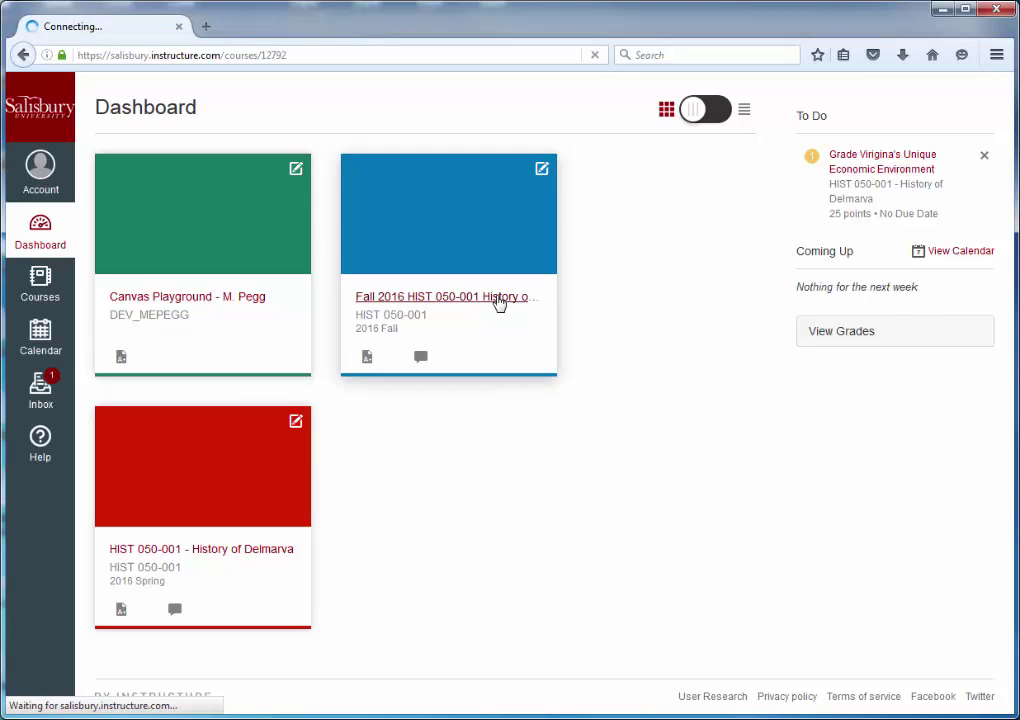
left_click(446, 296)
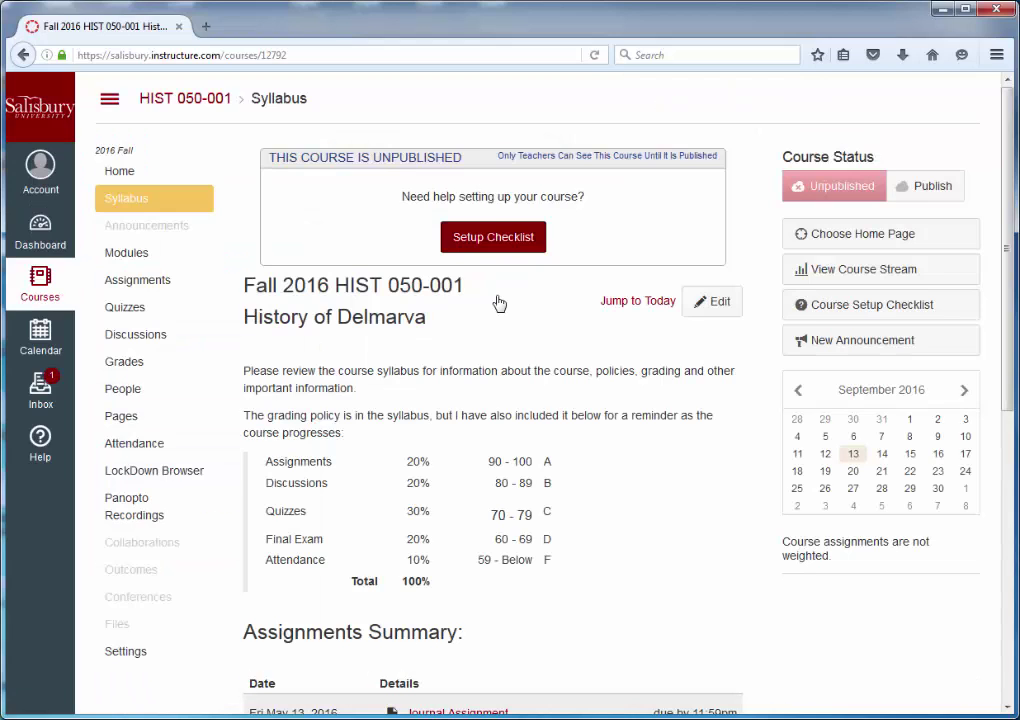
mouse_move(476, 321)
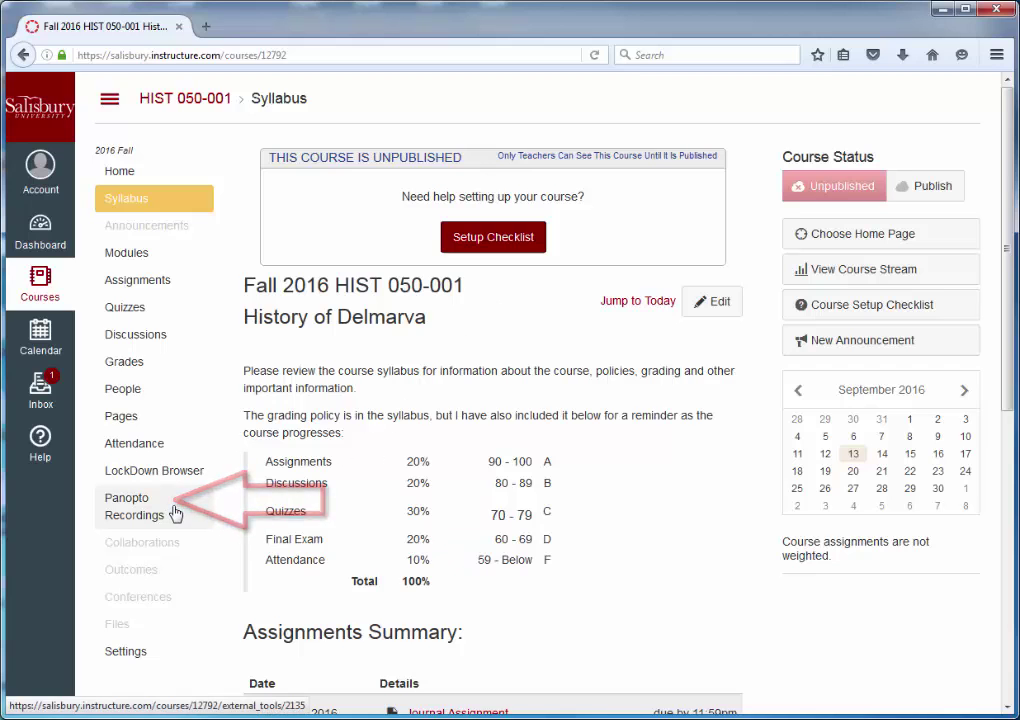
mouse_move(127, 252)
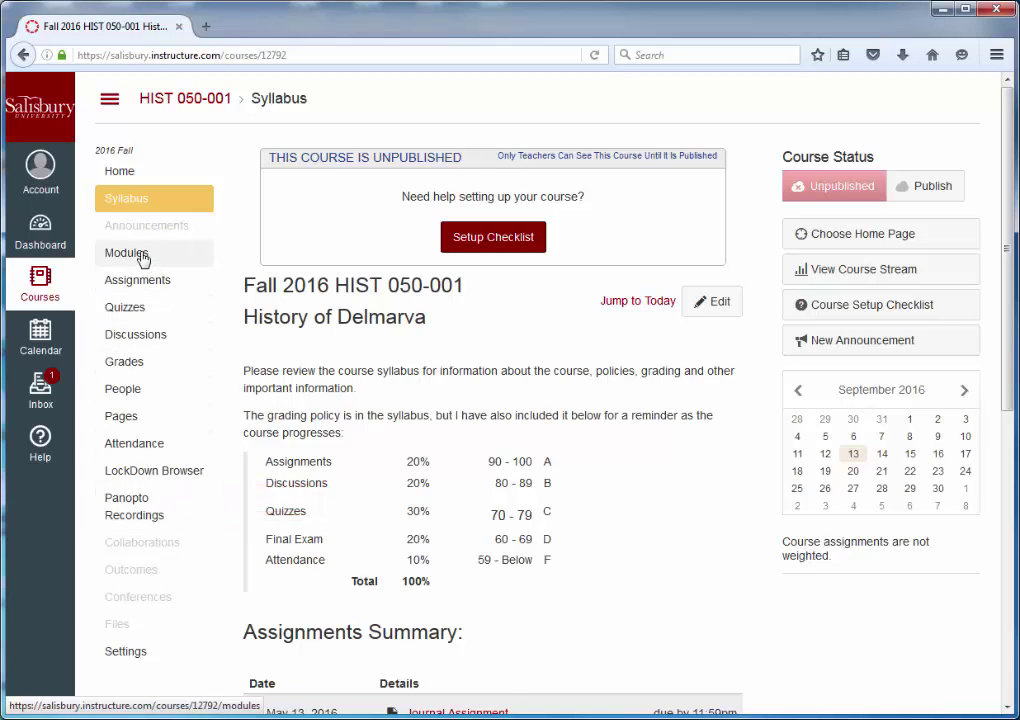
left_click(127, 253)
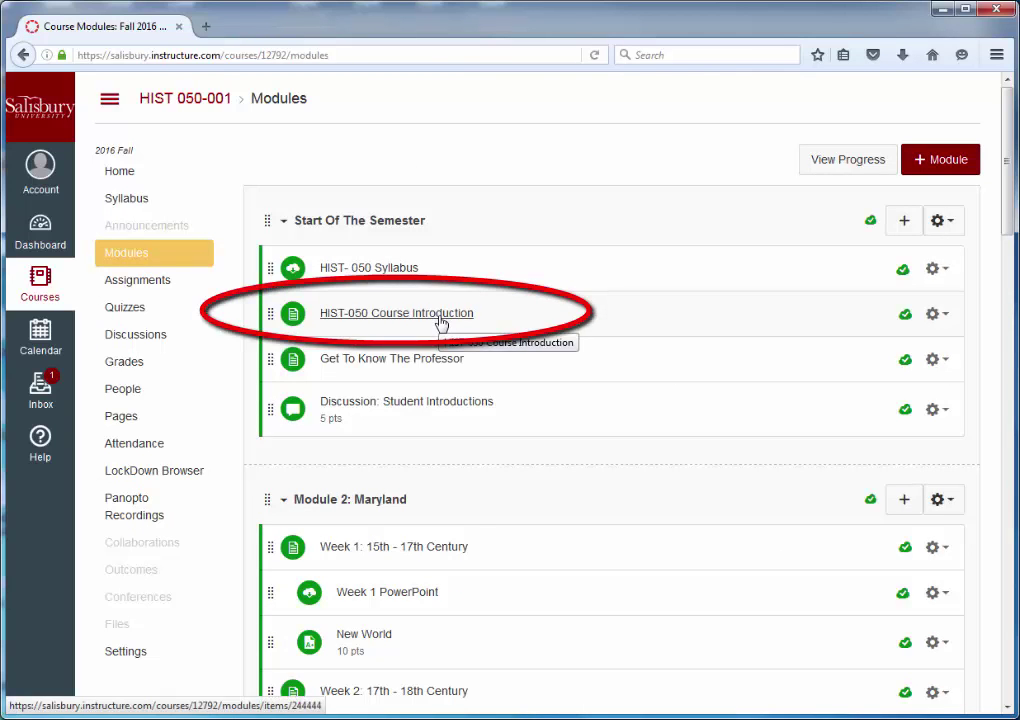
left_click(396, 312)
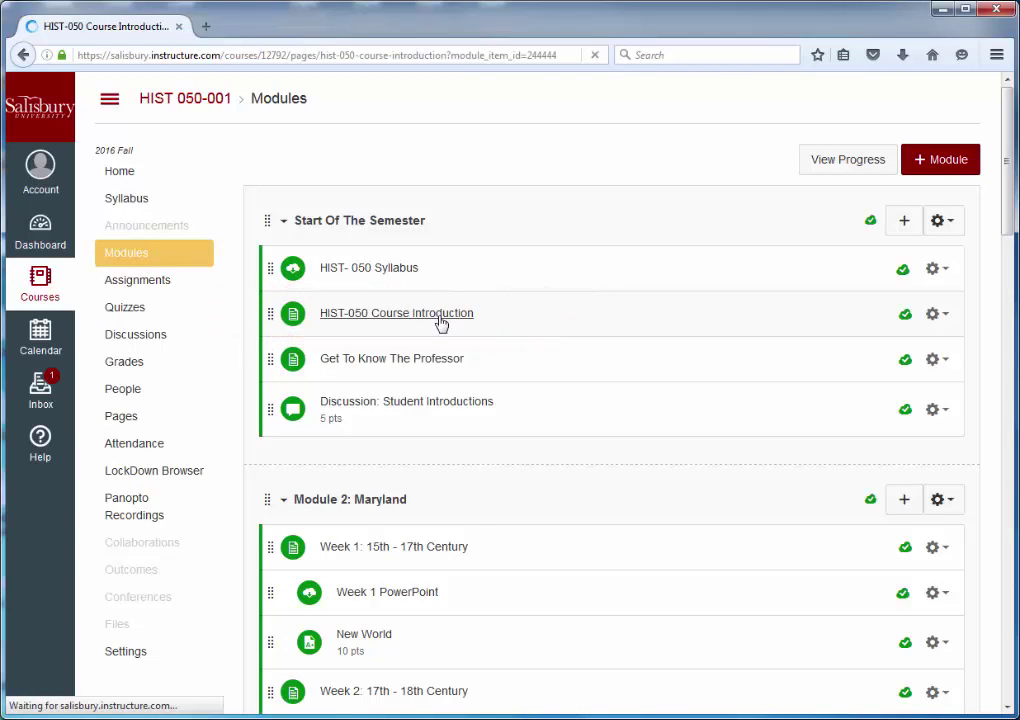
left_click(396, 313)
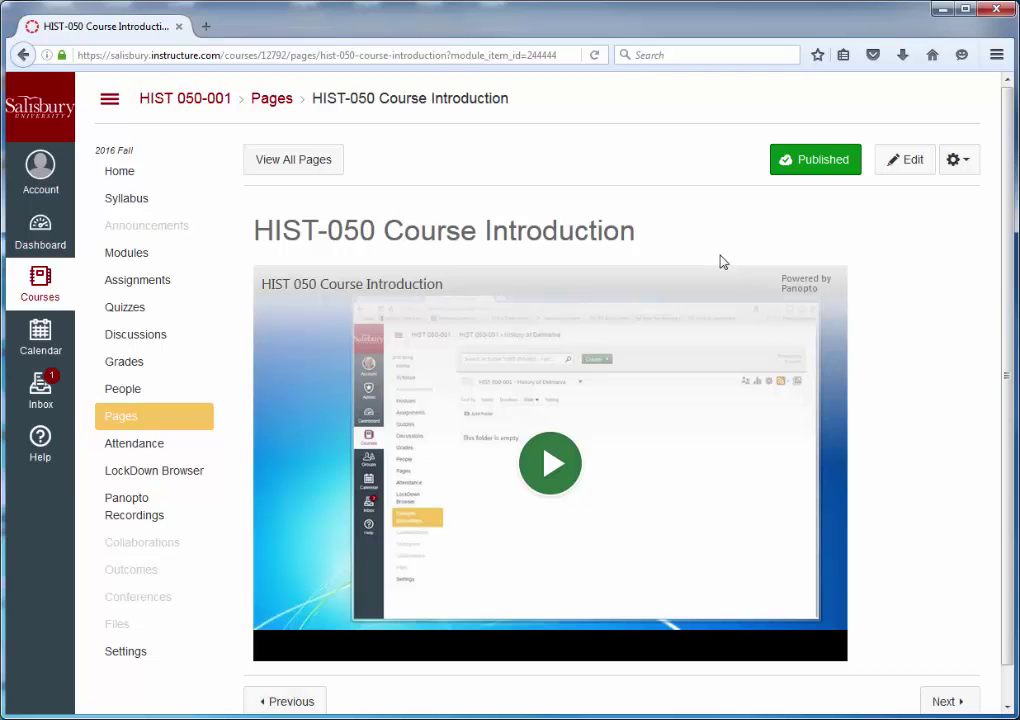
mouse_move(134, 506)
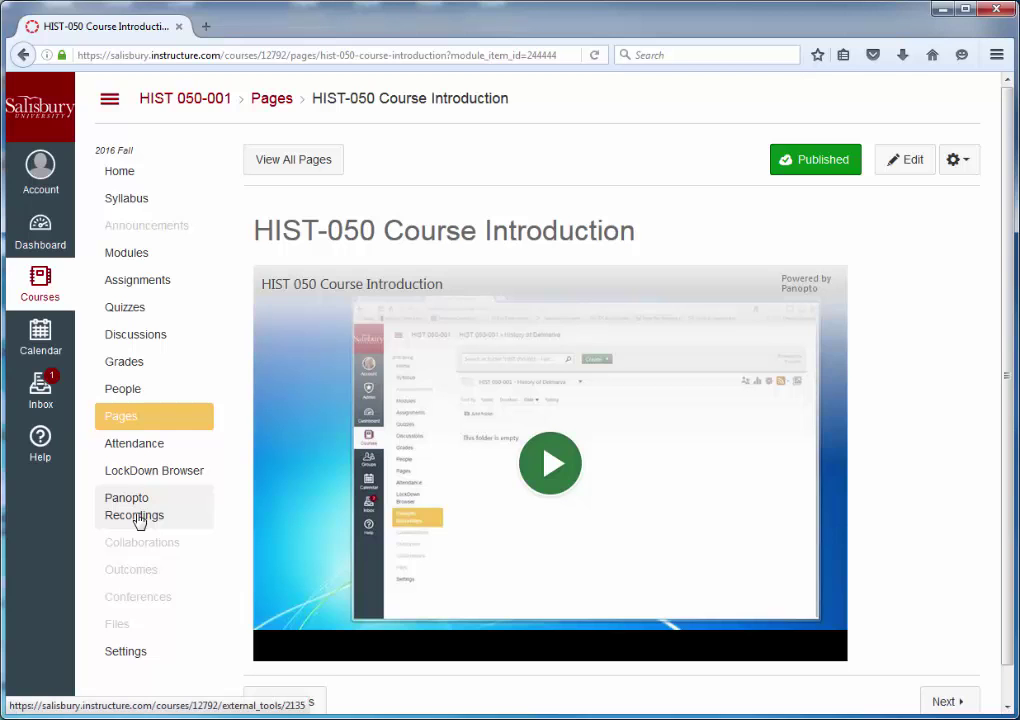
Open the Fall 2016 course's empty Panopto Recordings folder on the full Panopto site
left_click(133, 506)
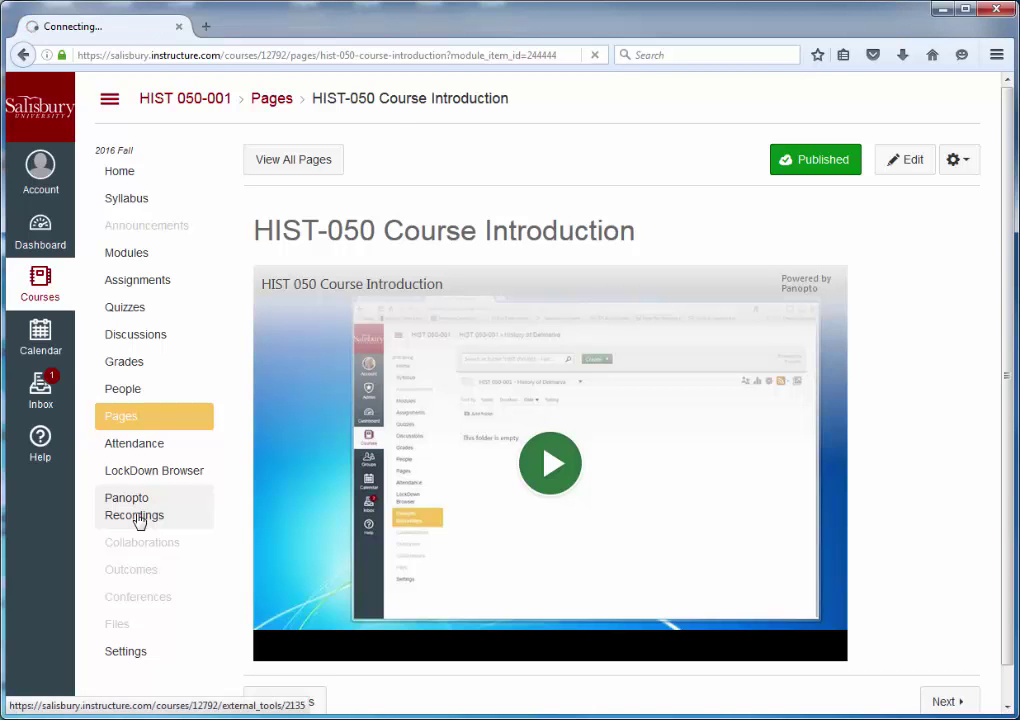
left_click(133, 506)
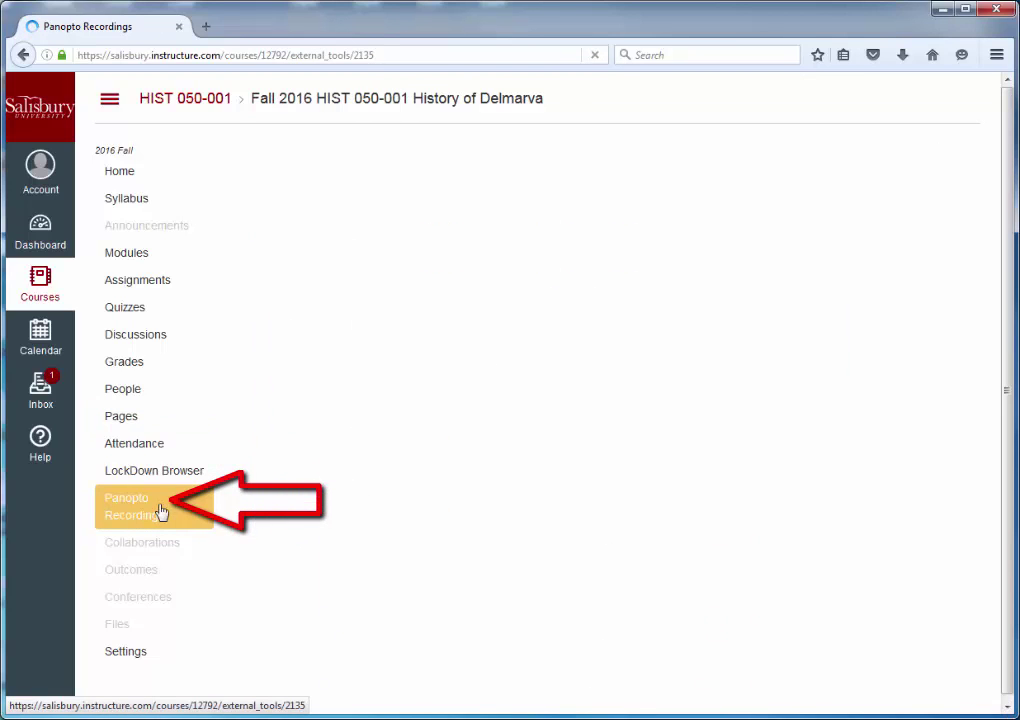
left_click(134, 506)
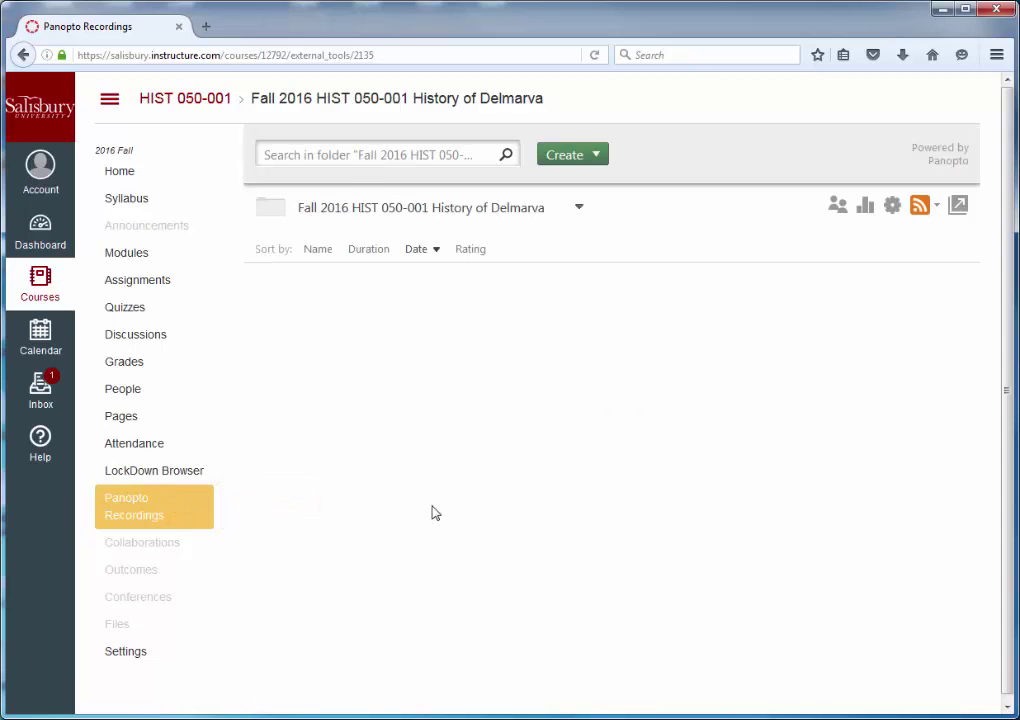
left_click(578, 207)
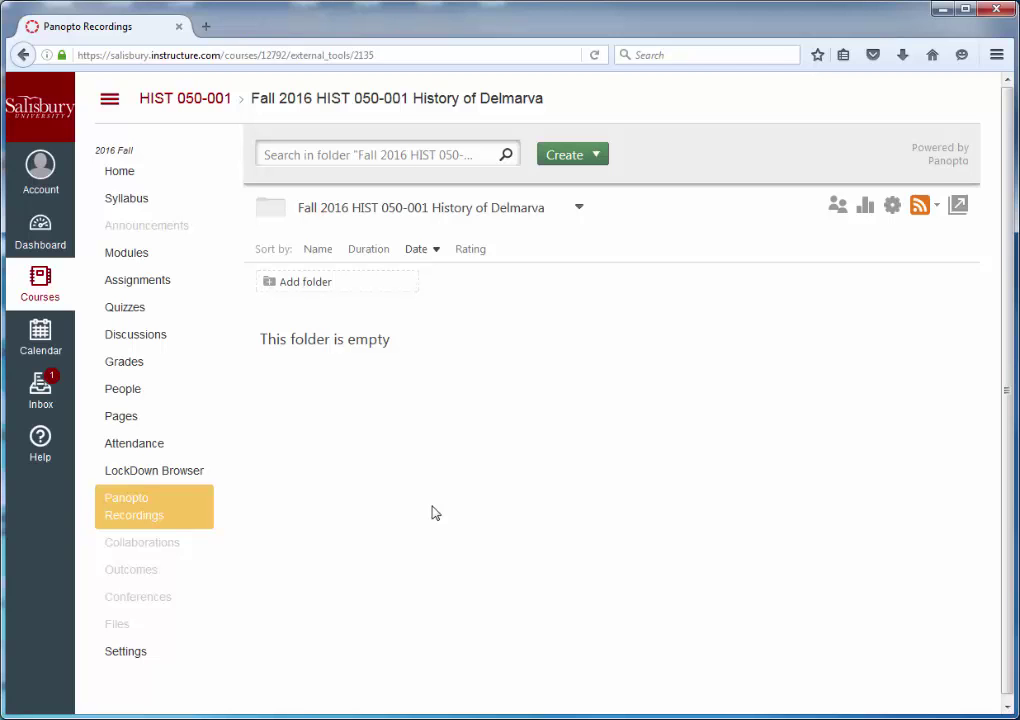
mouse_move(958, 205)
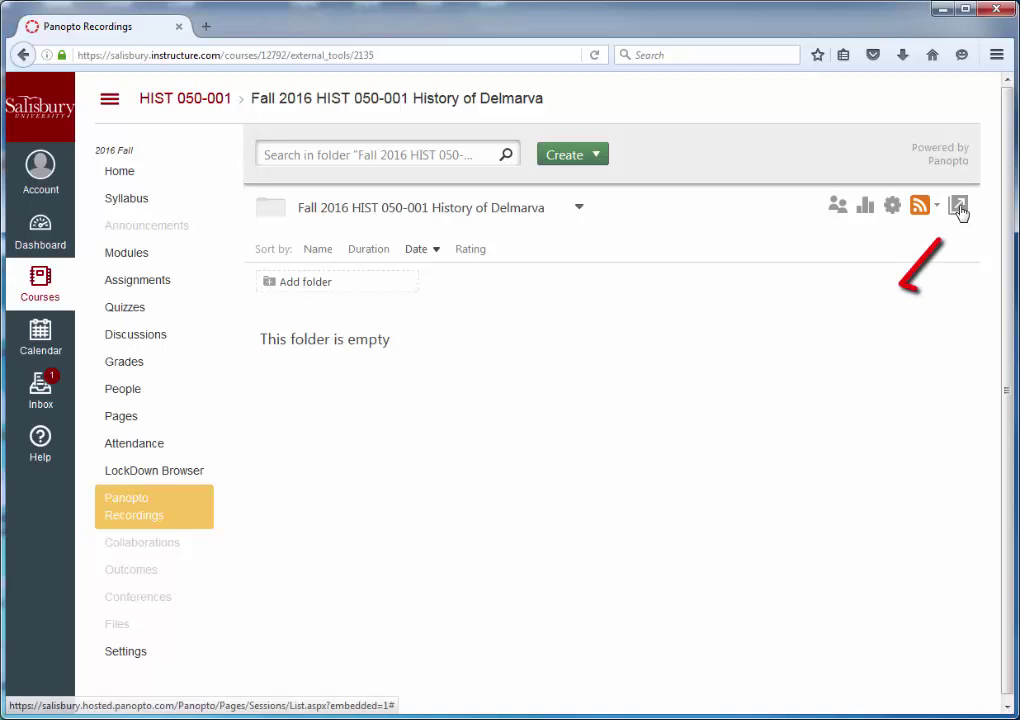
mouse_move(959, 207)
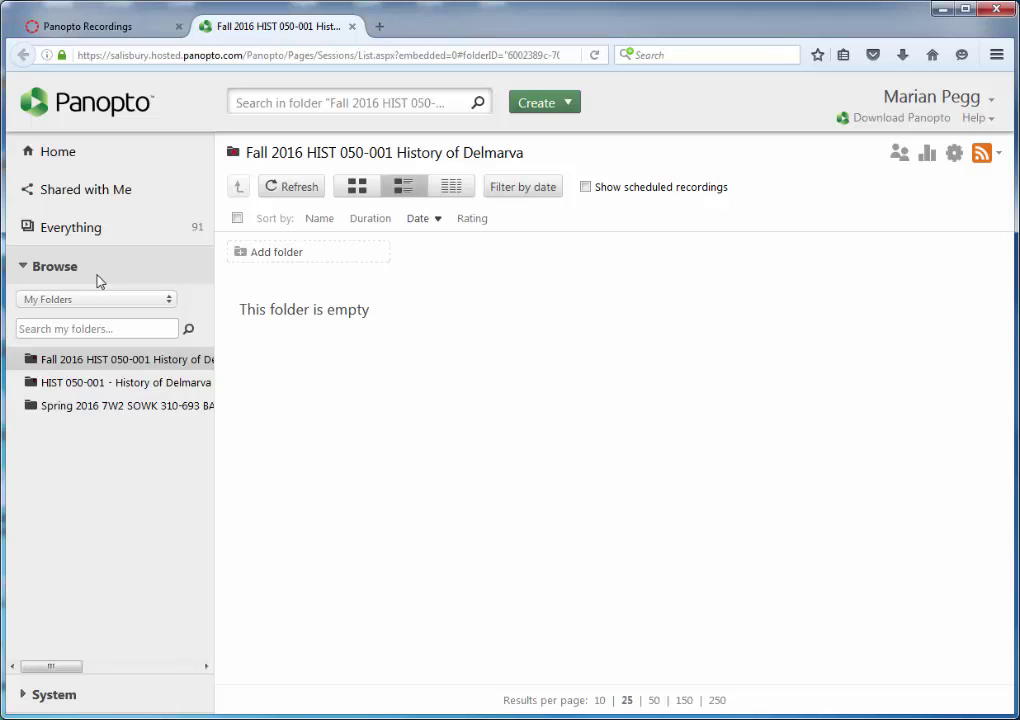
Open the HIST 050-001 - History of Delmarva folder and its Folder Settings
left_click(120, 382)
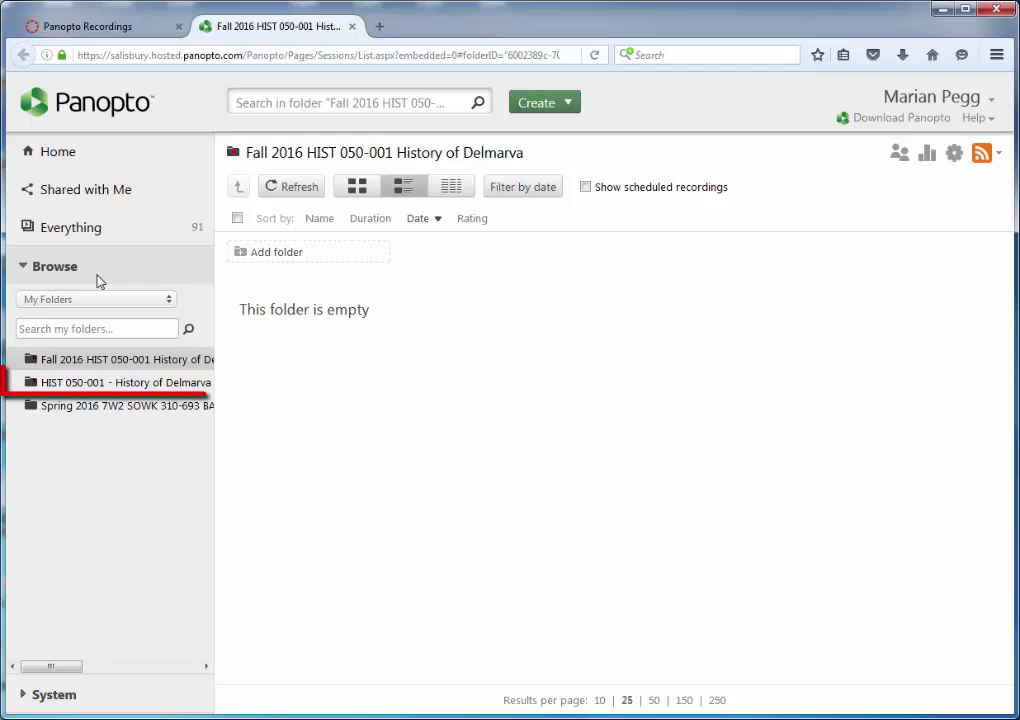
left_click(115, 382)
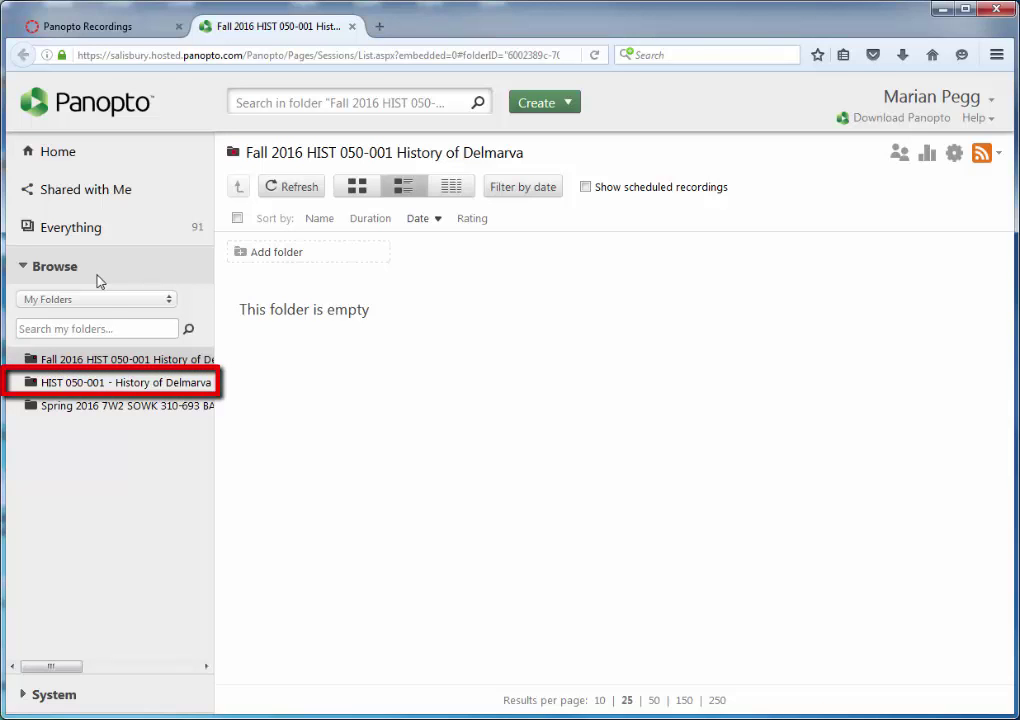
mouse_move(127, 382)
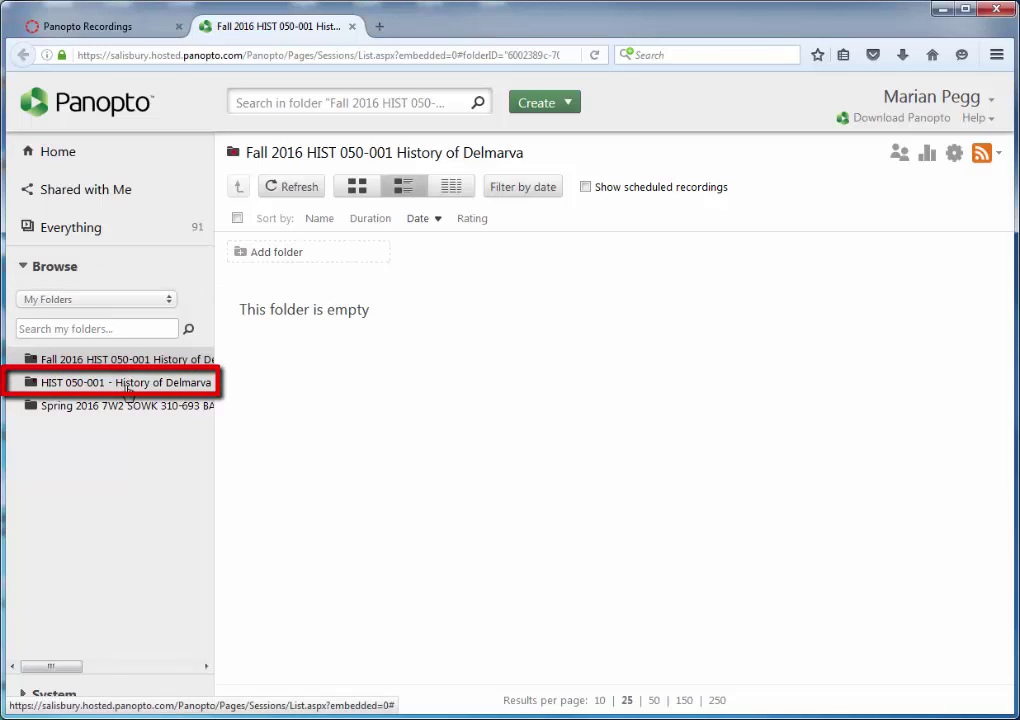
left_click(124, 382)
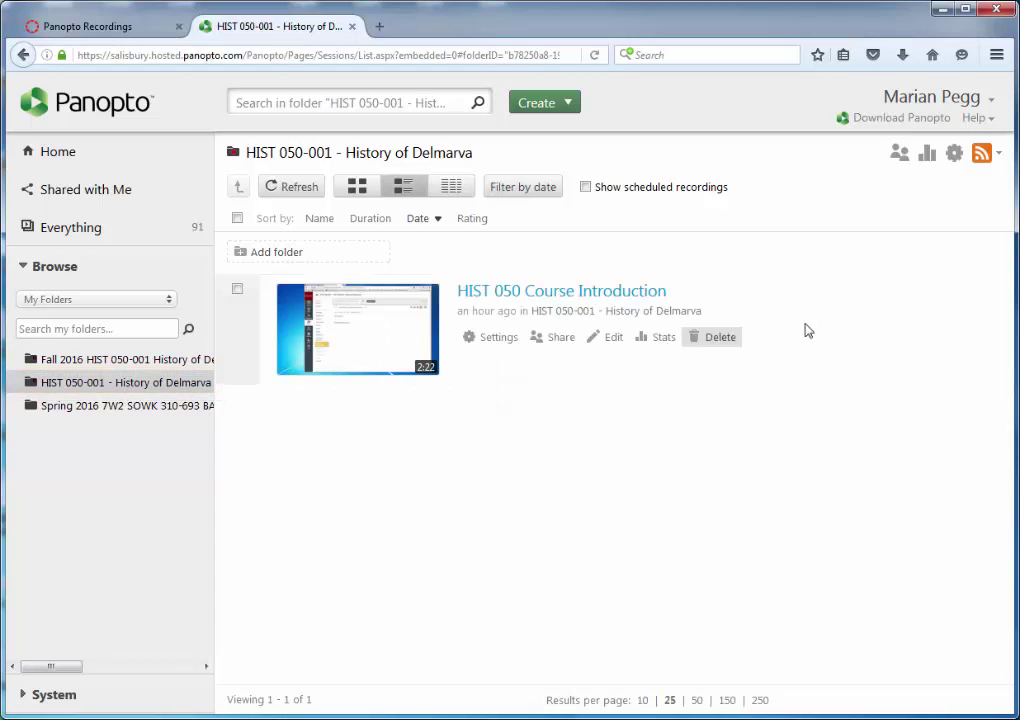
mouse_move(954, 153)
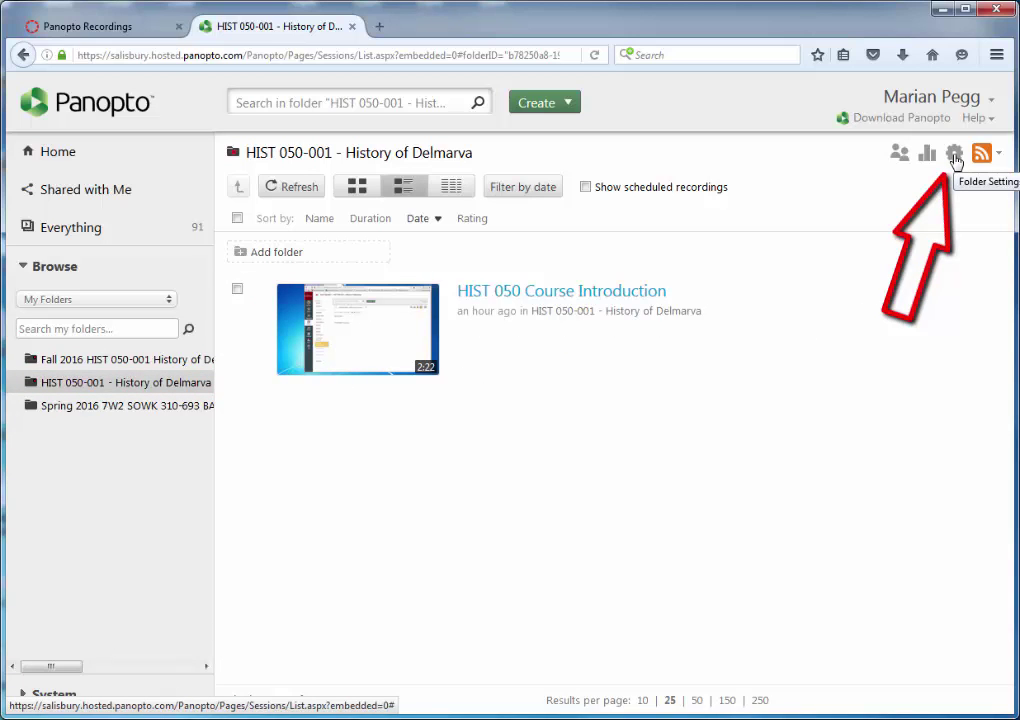
left_click(955, 152)
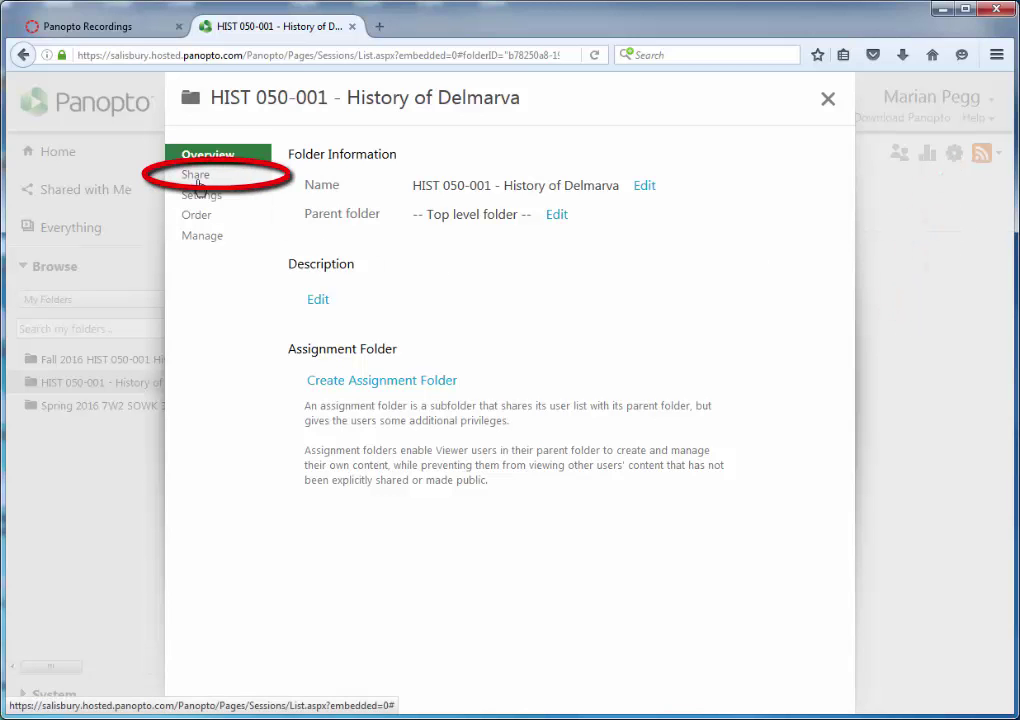
Review the folder's Share tab, then return to the Fall 2016 Modules list
left_click(196, 174)
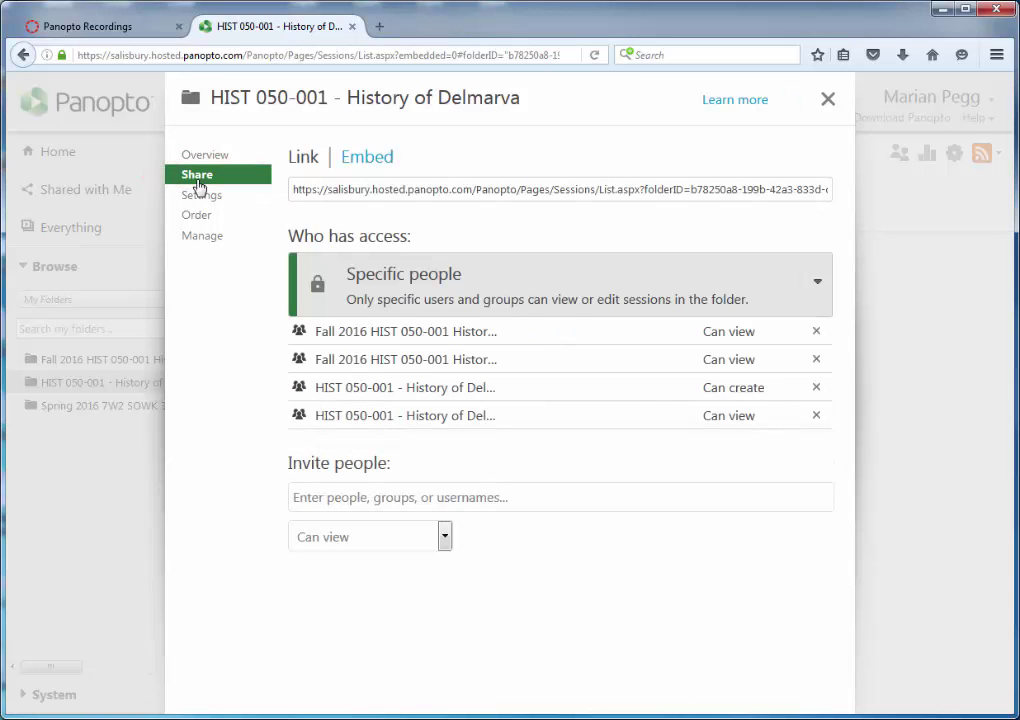
mouse_move(268, 396)
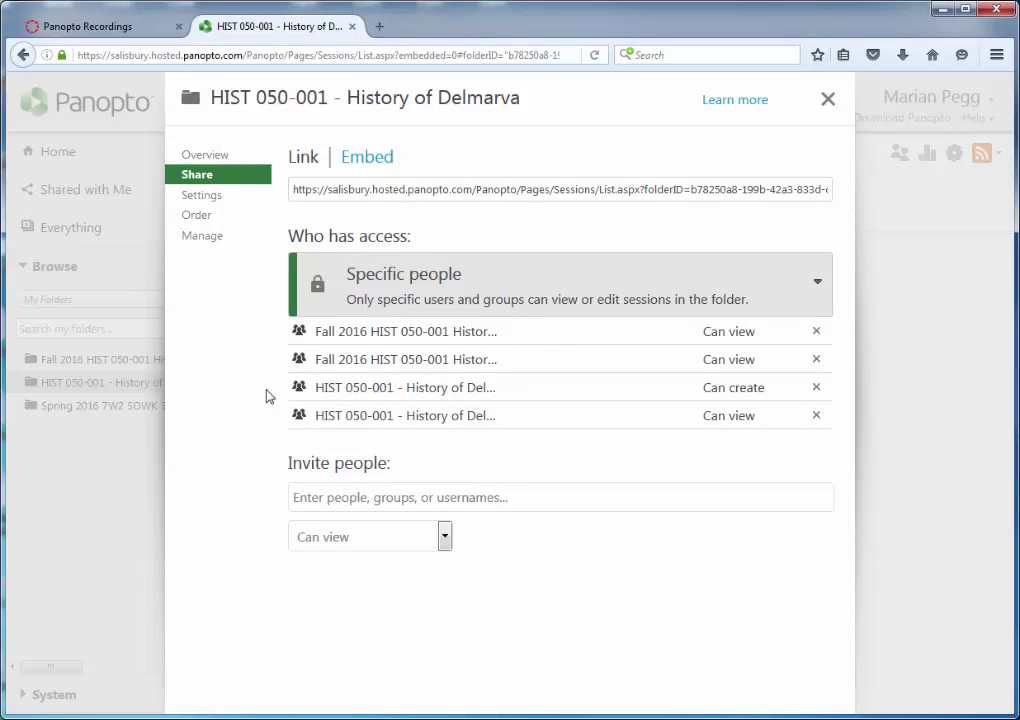
left_click(560, 497)
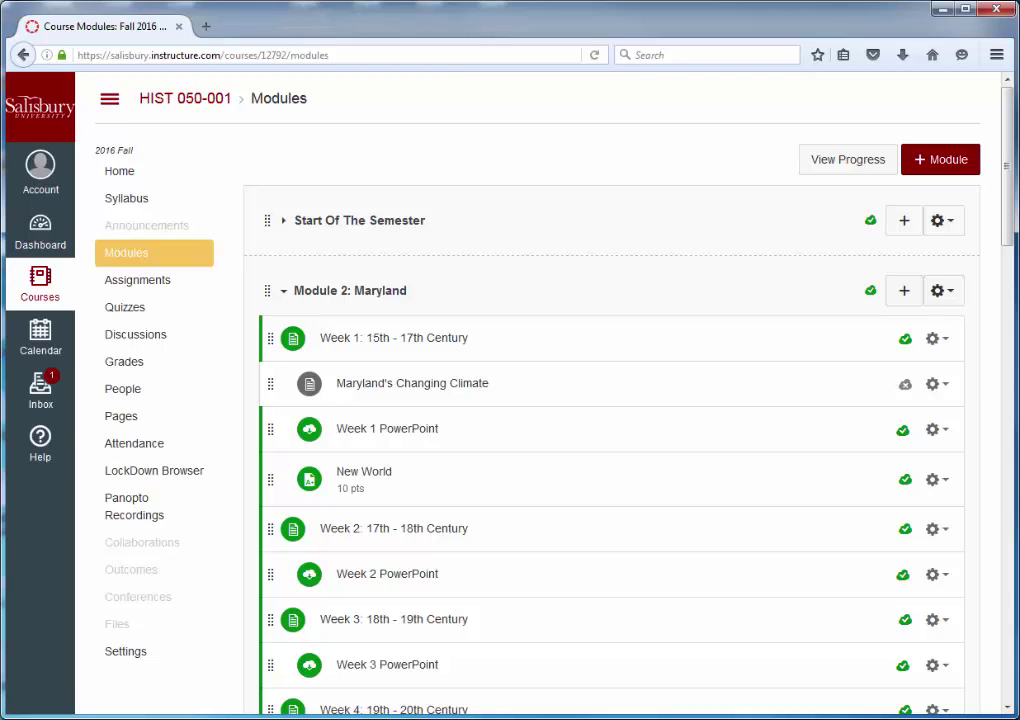
mouse_move(617, 360)
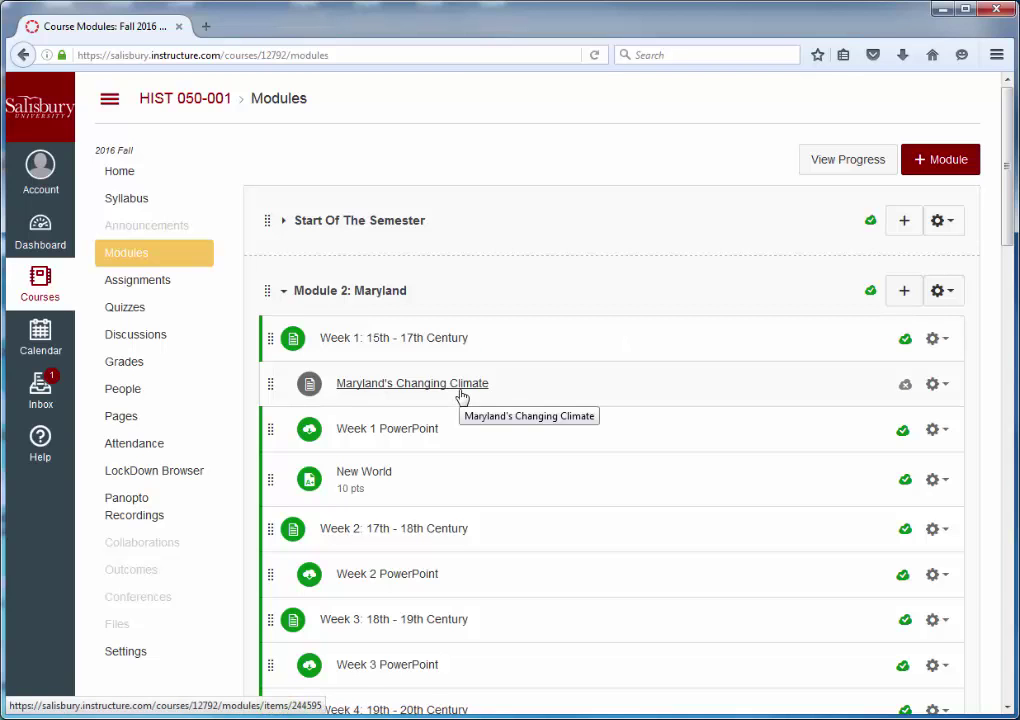
mouse_move(464, 388)
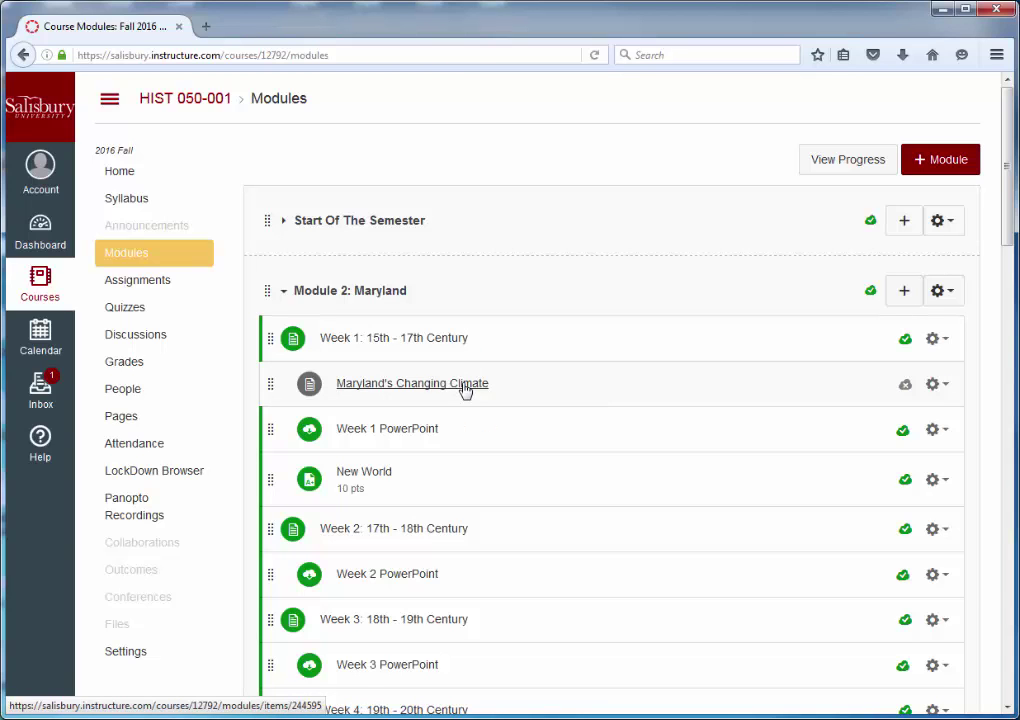
Open the unpublished, empty Maryland's Changing Climate page from Modules
left_click(412, 383)
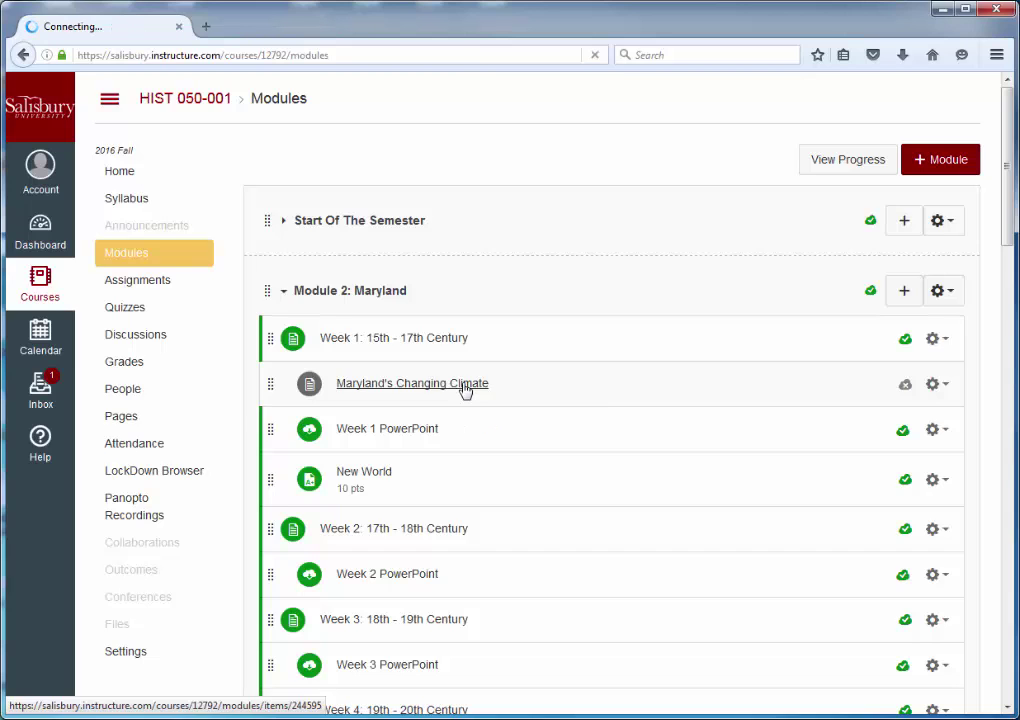
left_click(412, 383)
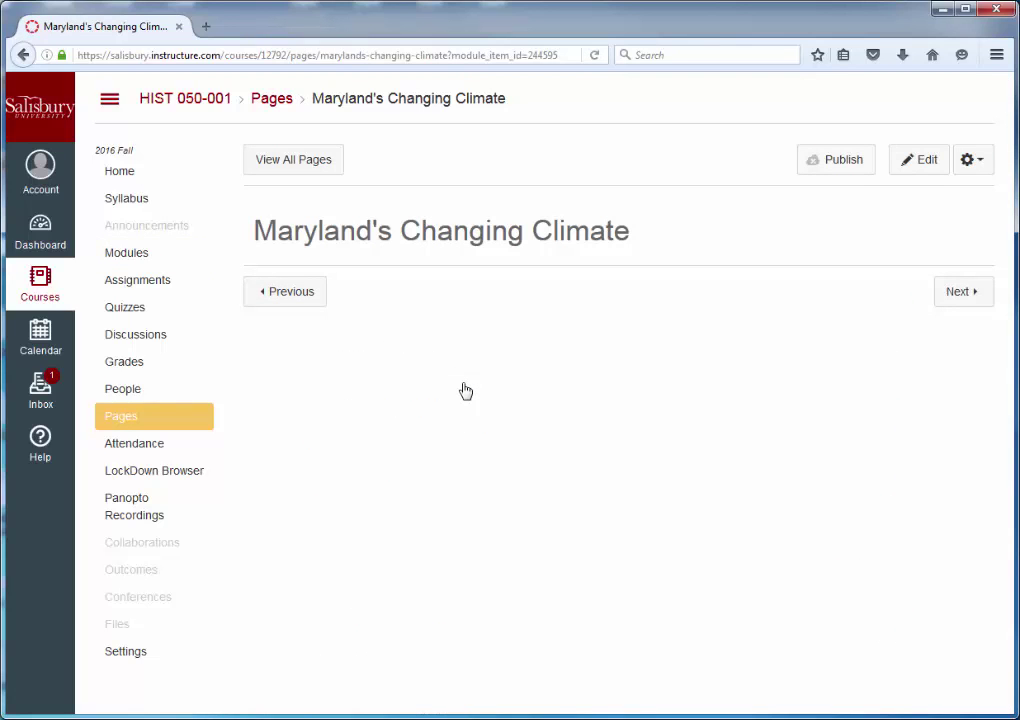
mouse_move(918, 160)
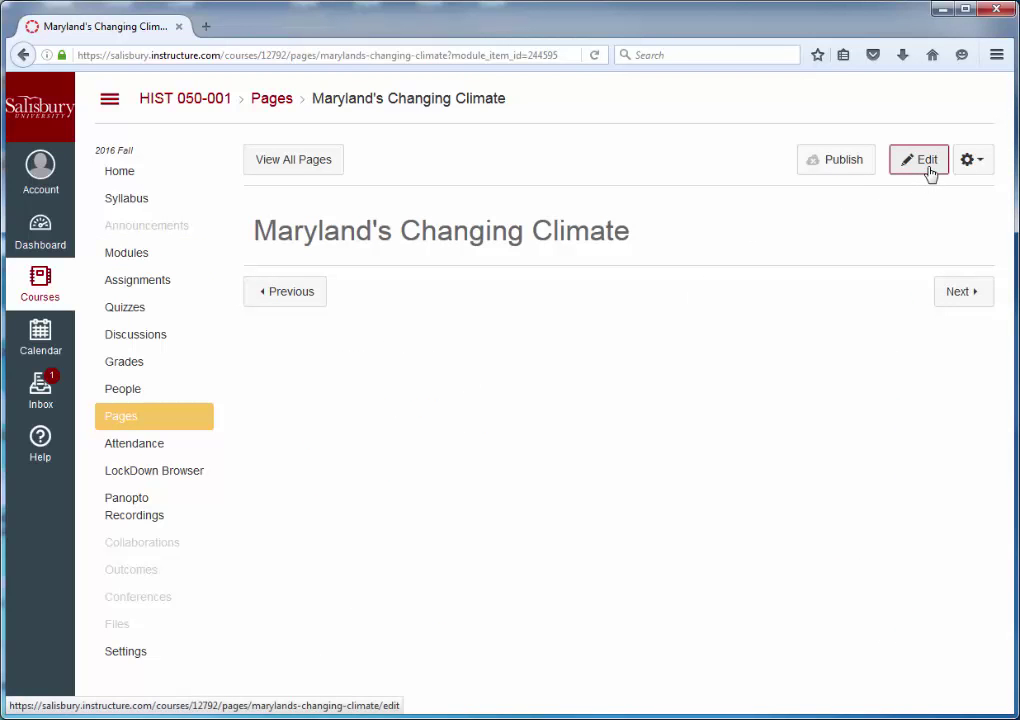
Insert the Changing Climate video from Guest Lectures via the Panopto embed button
left_click(918, 159)
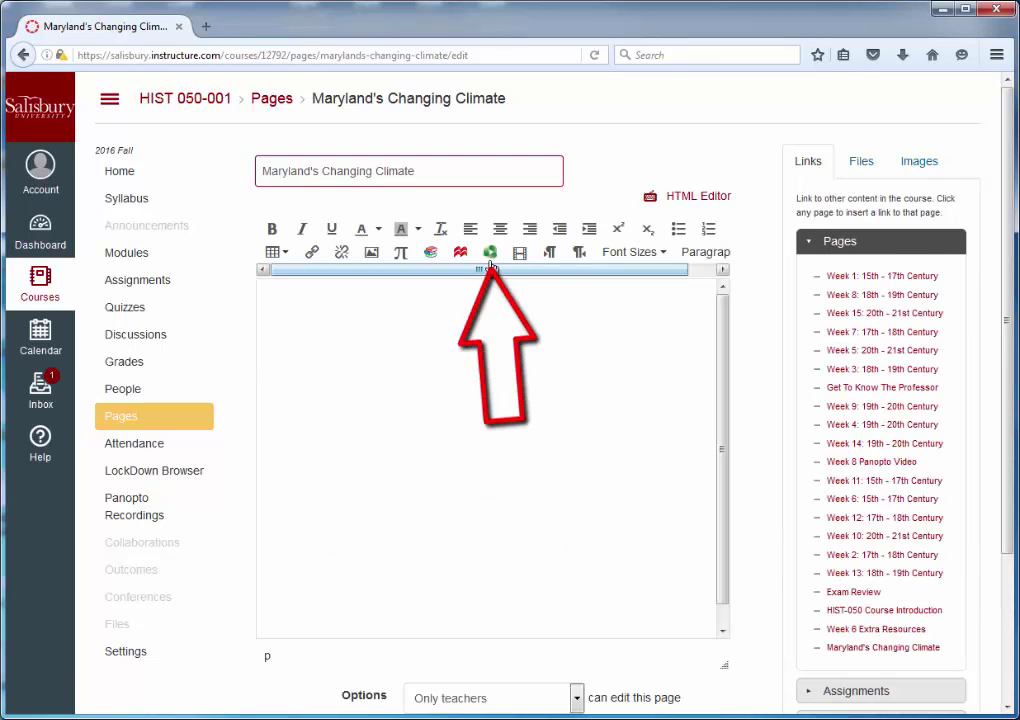
left_click(490, 252)
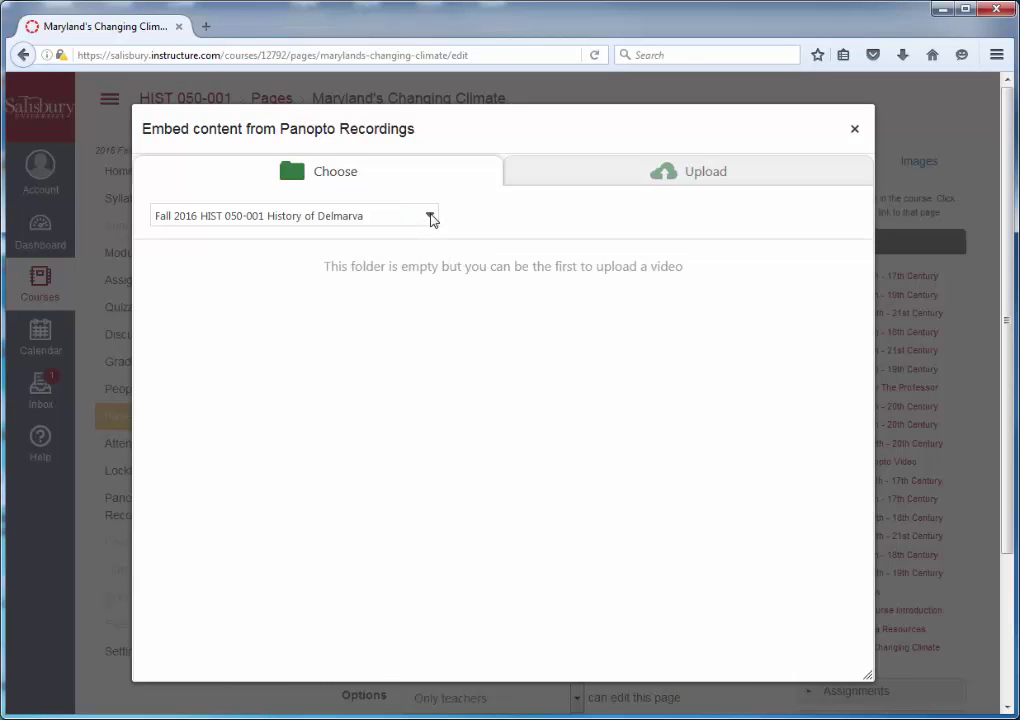
left_click(430, 215)
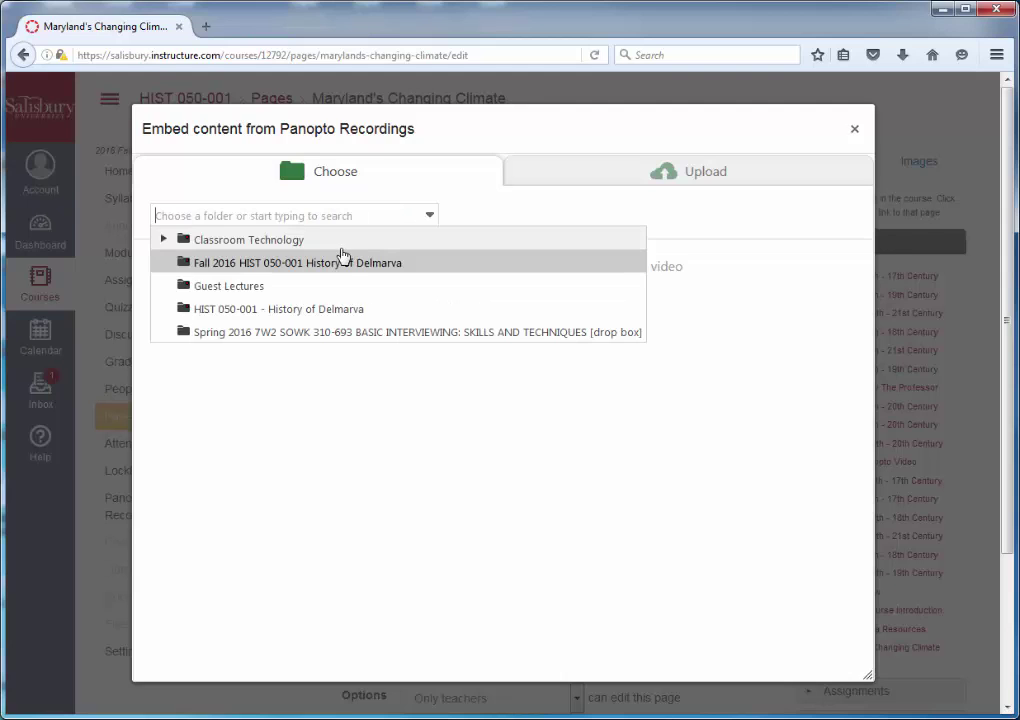
left_click(229, 285)
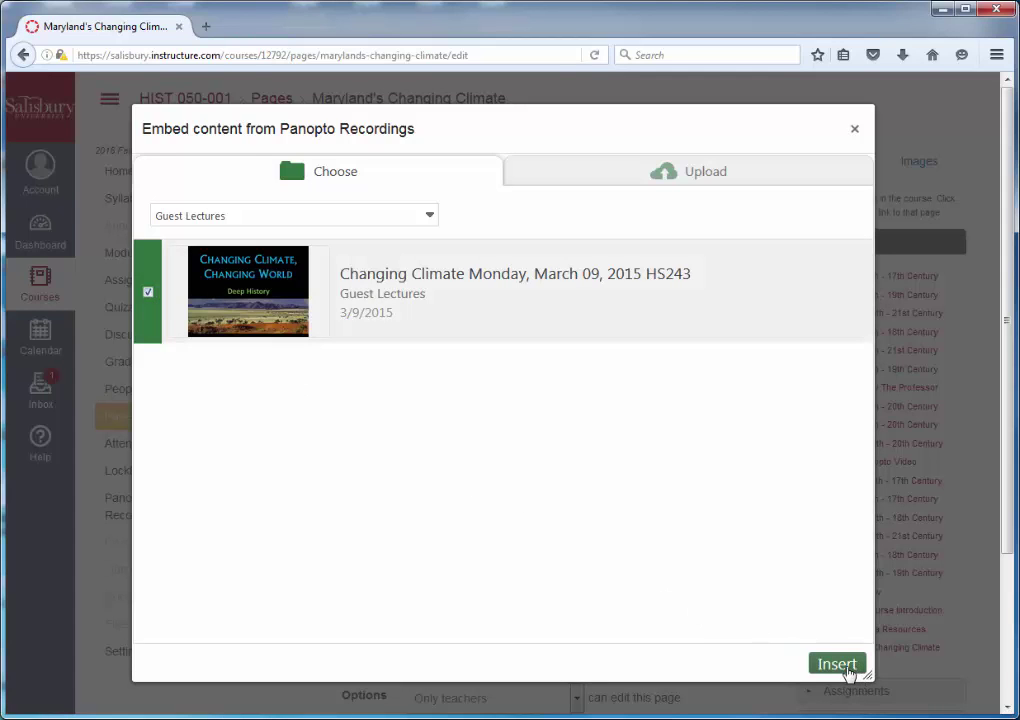
left_click(837, 664)
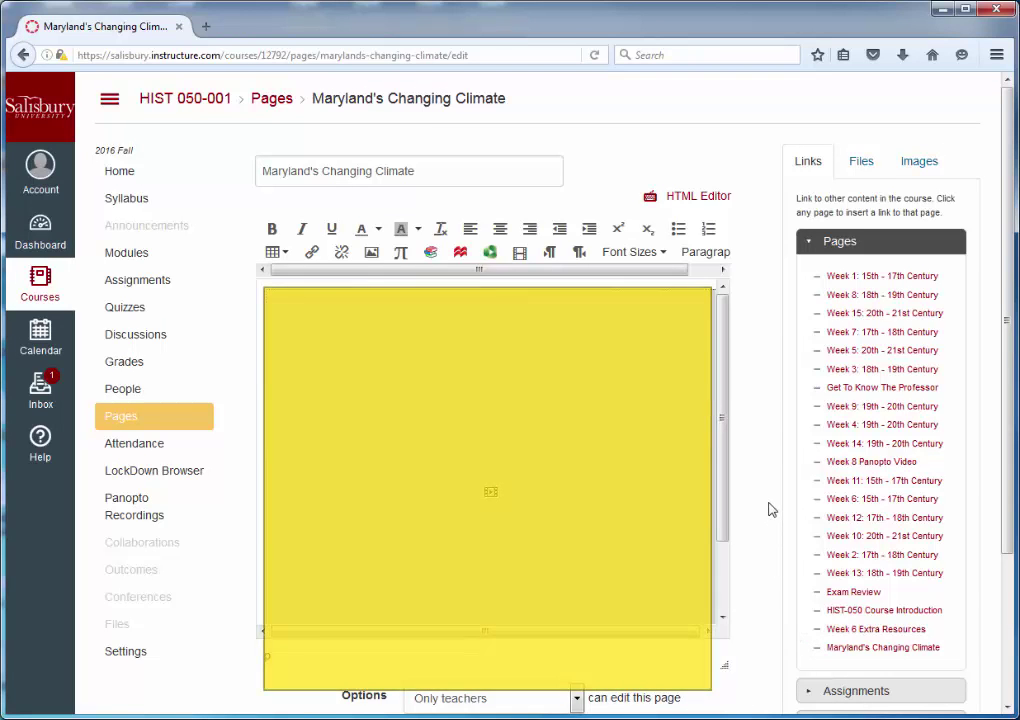
Save & Publish the Maryland's Changing Climate page with its embedded video
scroll("down", 3)
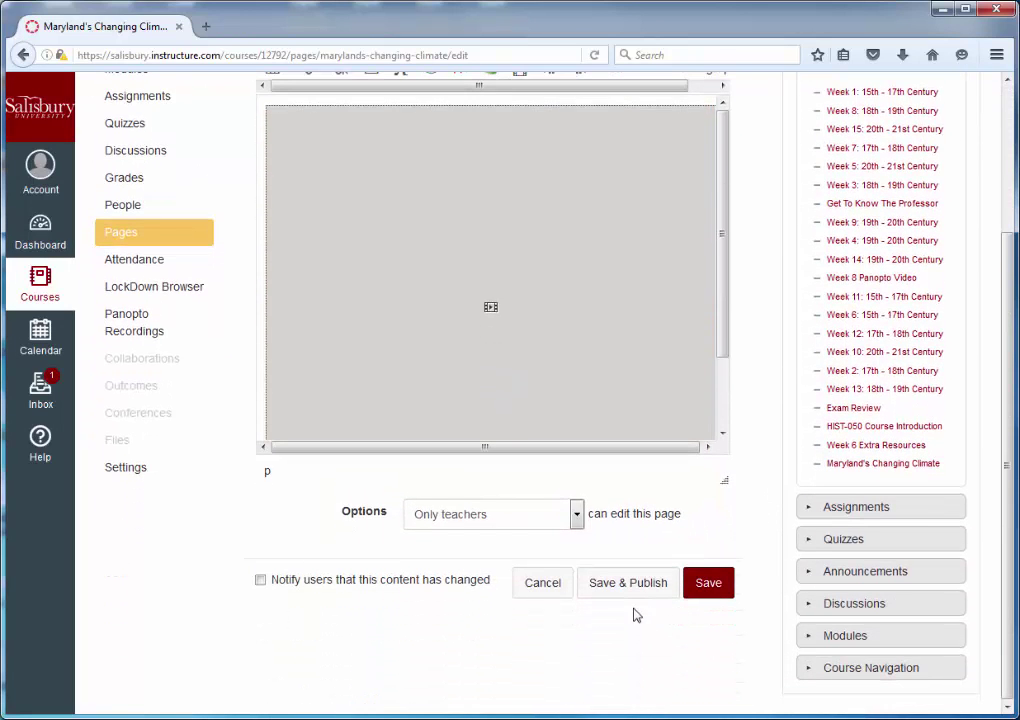
left_click(708, 582)
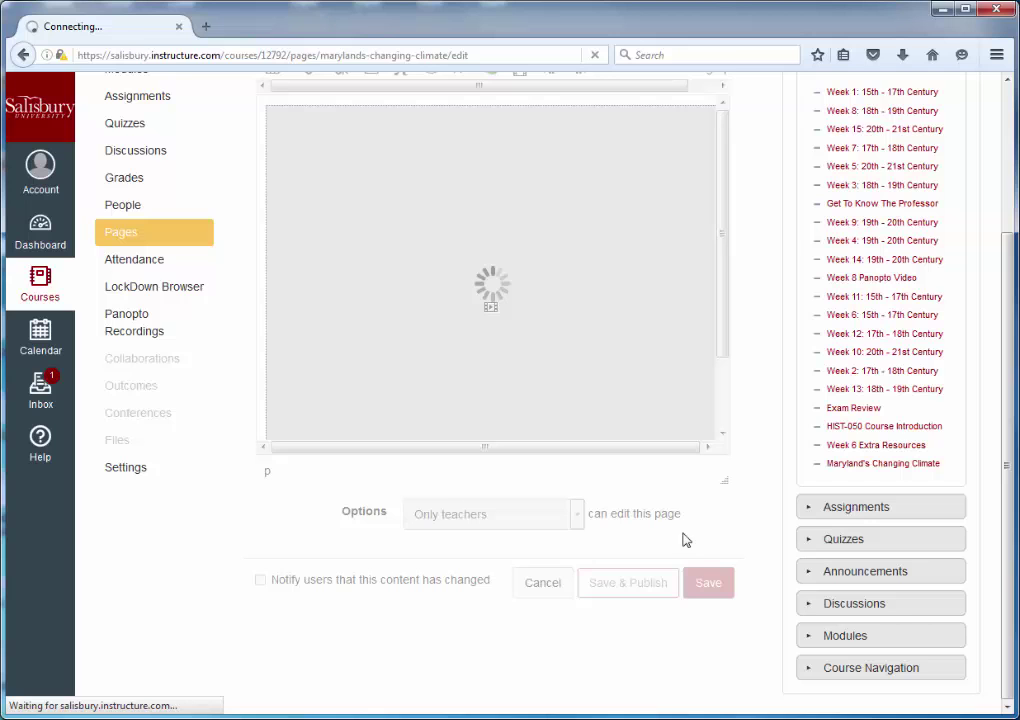
left_click(708, 582)
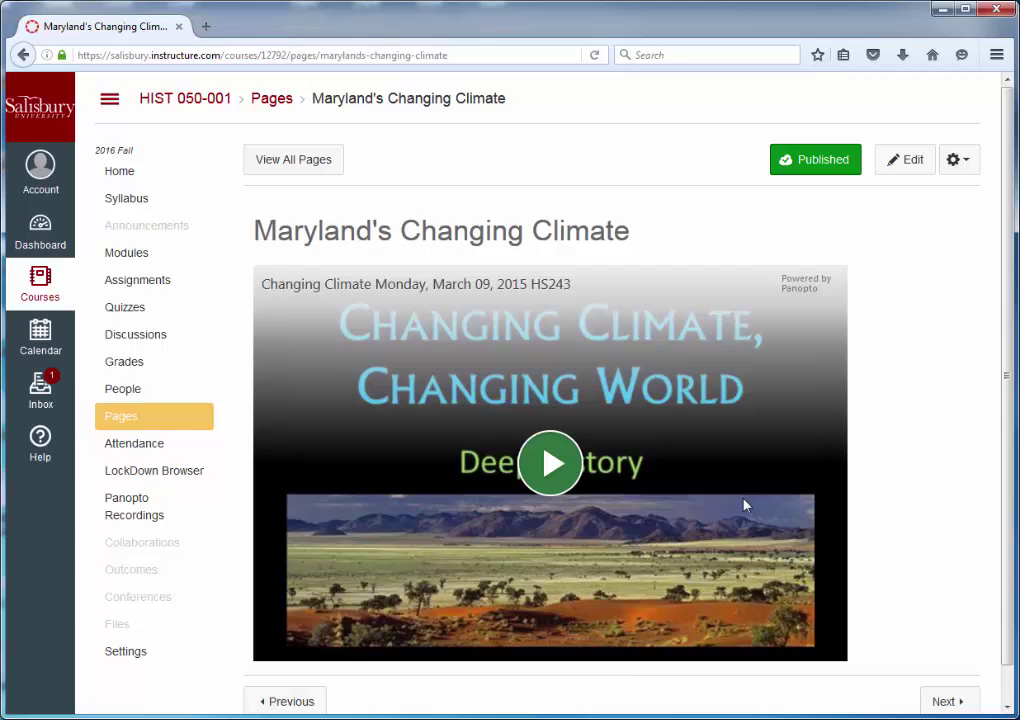
mouse_move(185, 527)
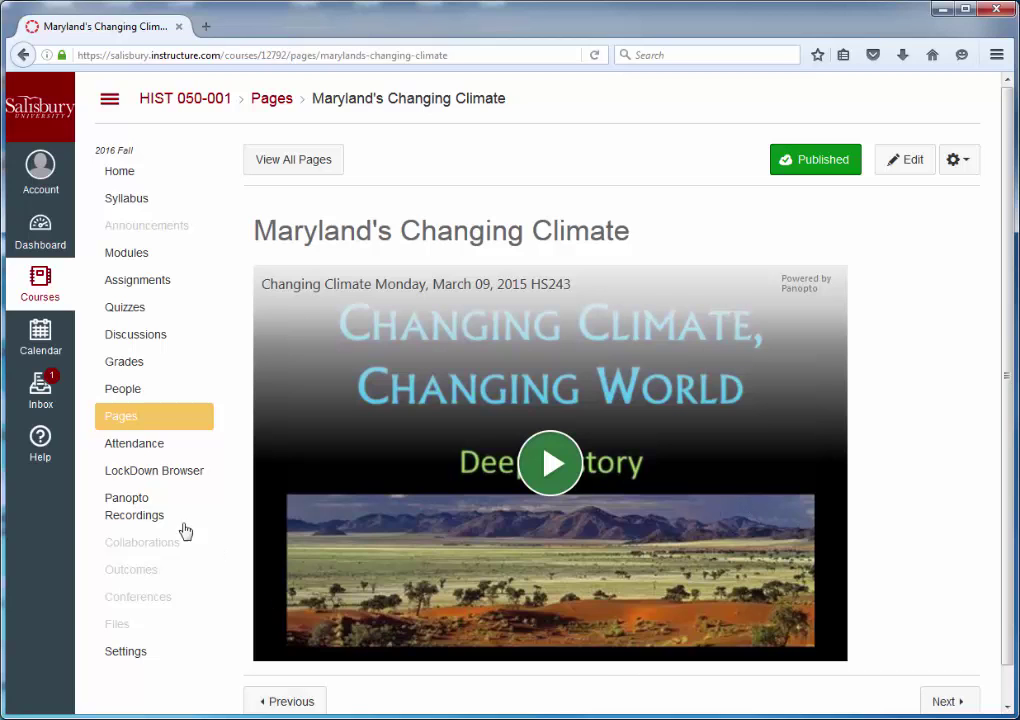
mouse_move(134, 506)
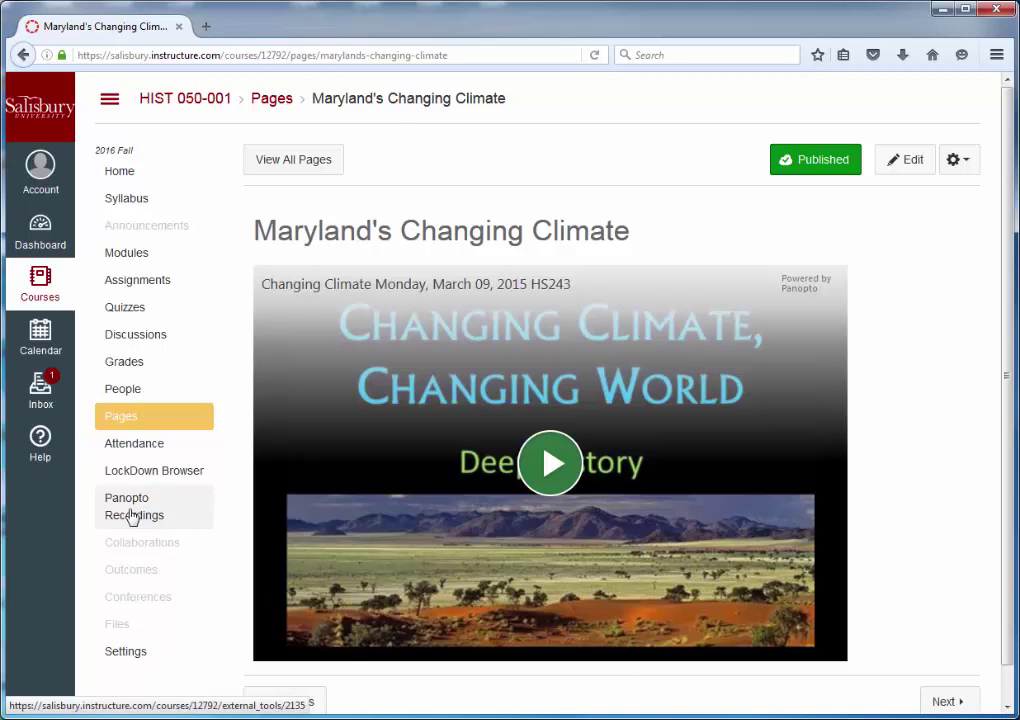
Open the HIST 050-001 Panopto Recordings folder on the Panopto site in a new tab
left_click(134, 506)
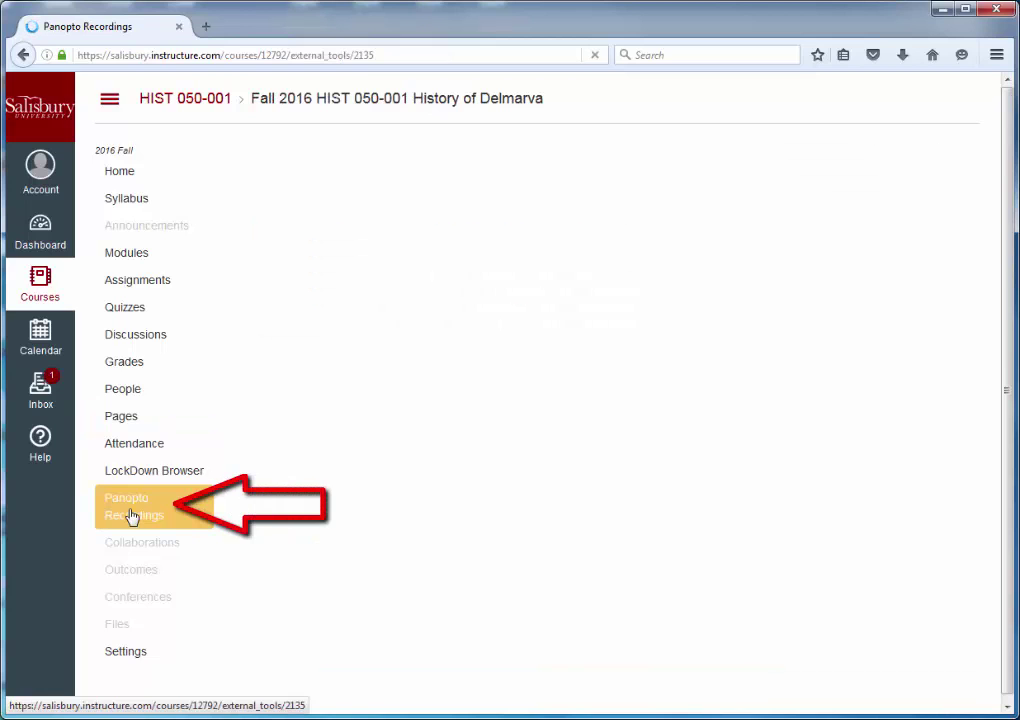
left_click(133, 506)
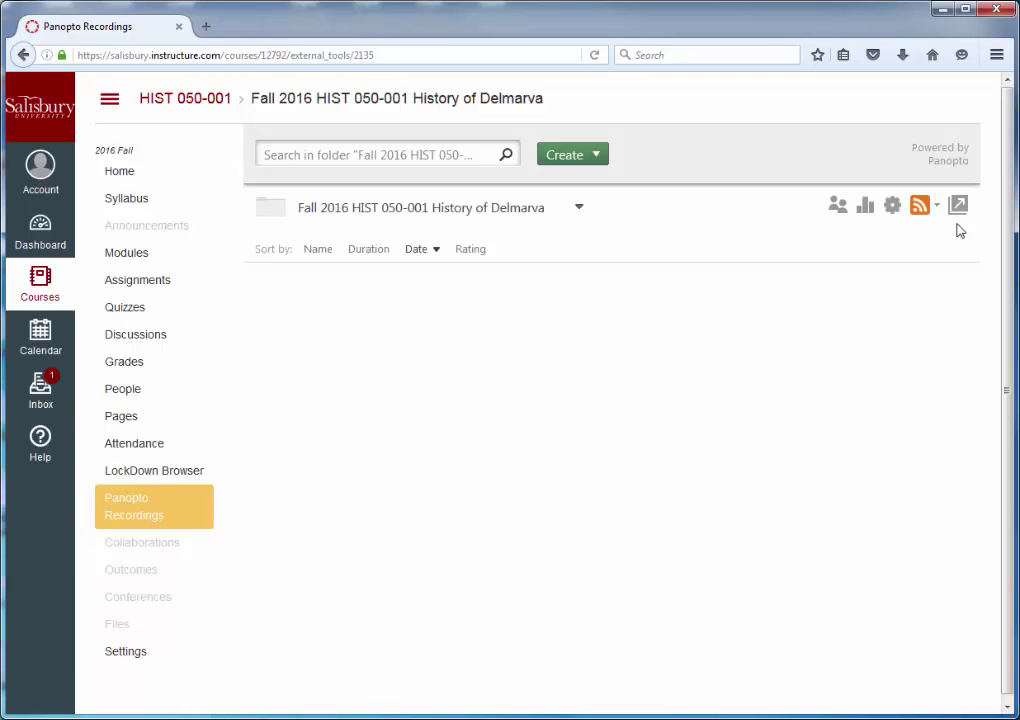
left_click(958, 205)
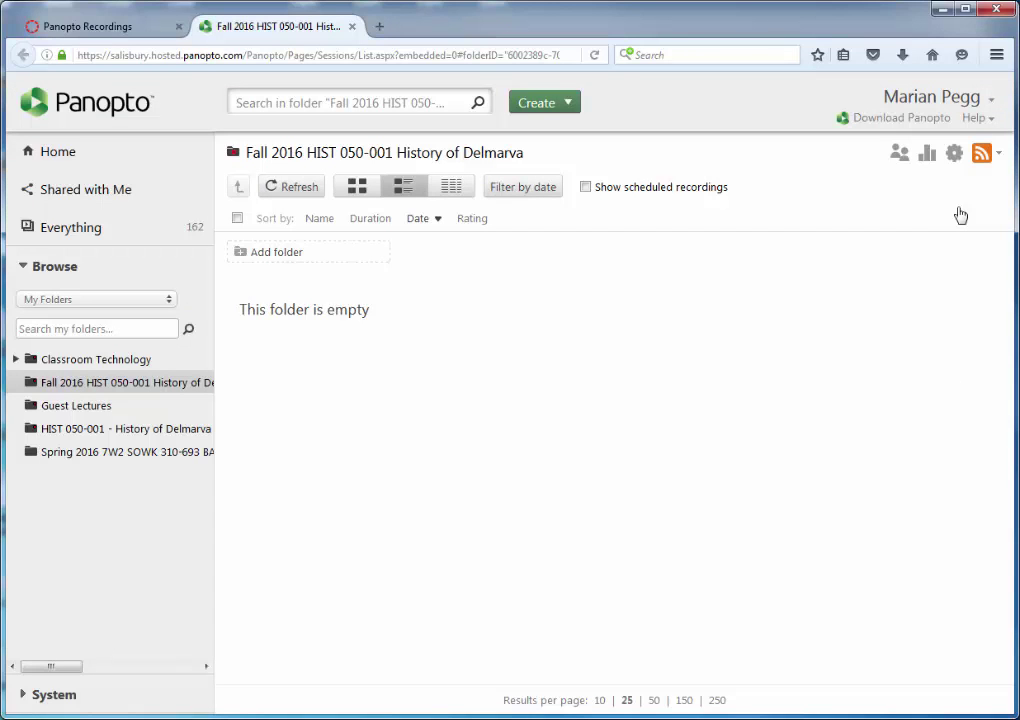
mouse_move(470, 484)
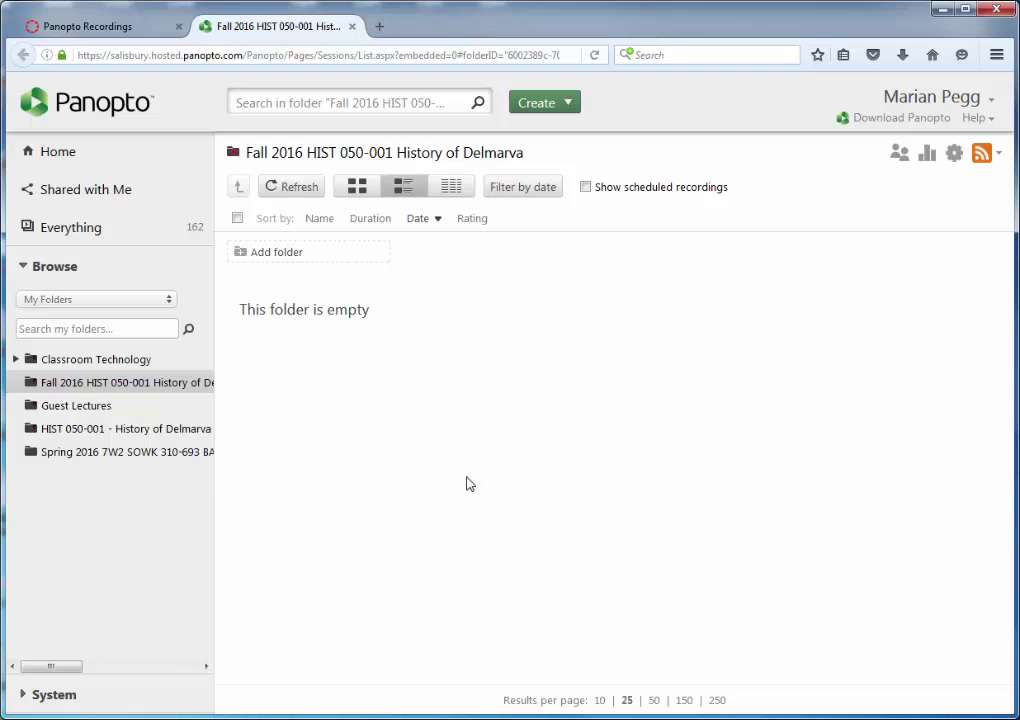
mouse_move(76, 405)
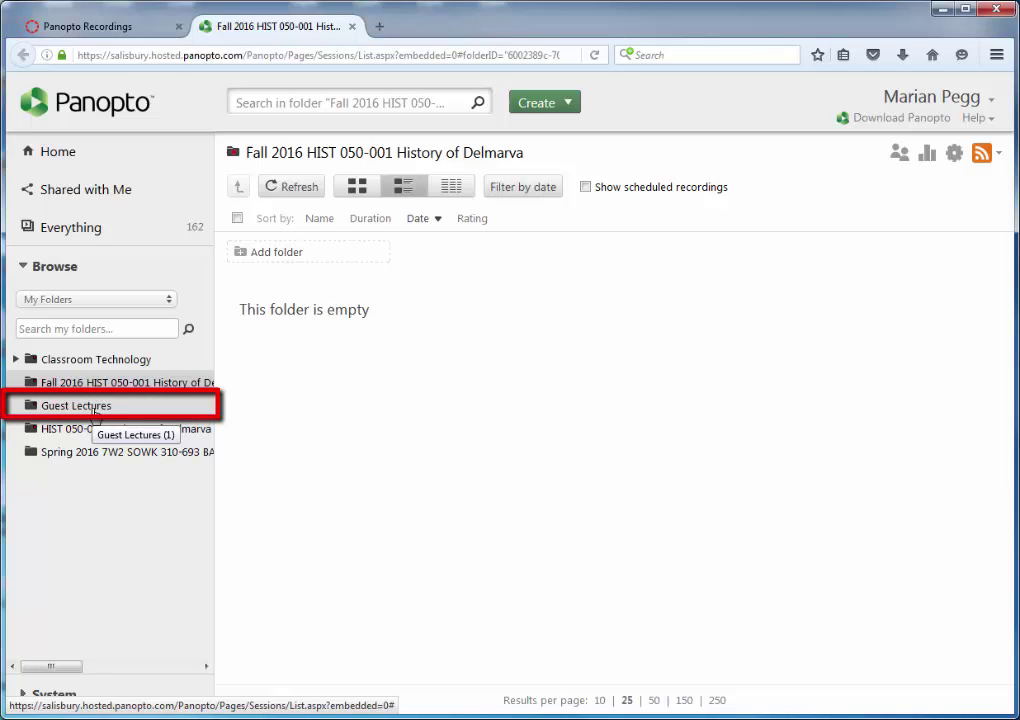
Open the Guest Lectures folder holding the Changing Climate March 09, 2015 recording
left_click(76, 405)
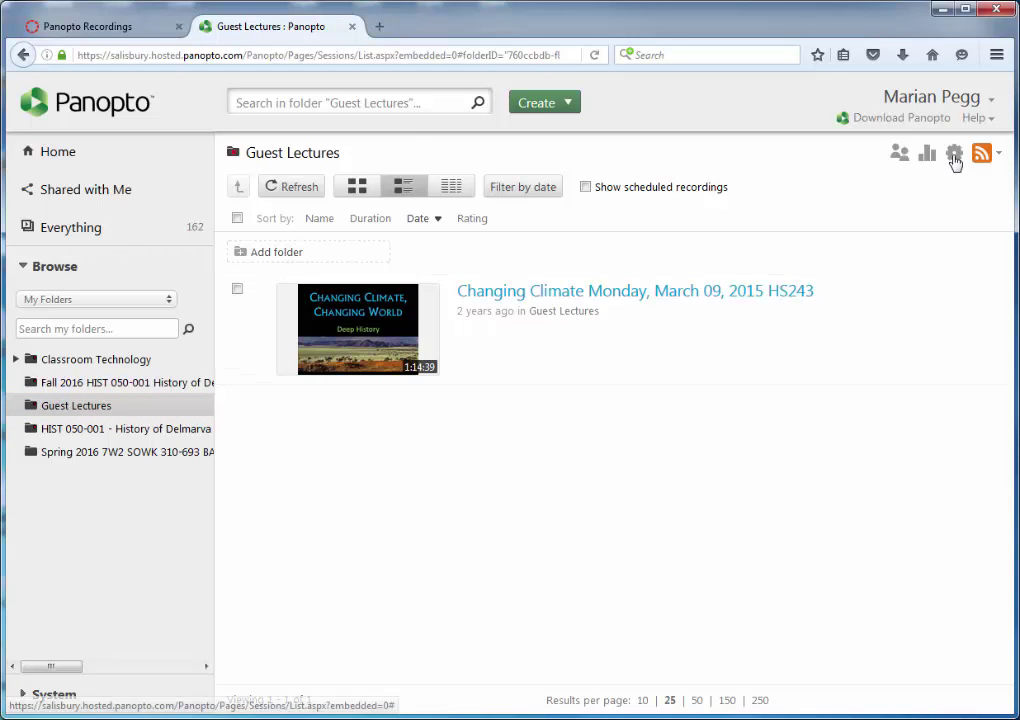
mouse_move(955, 153)
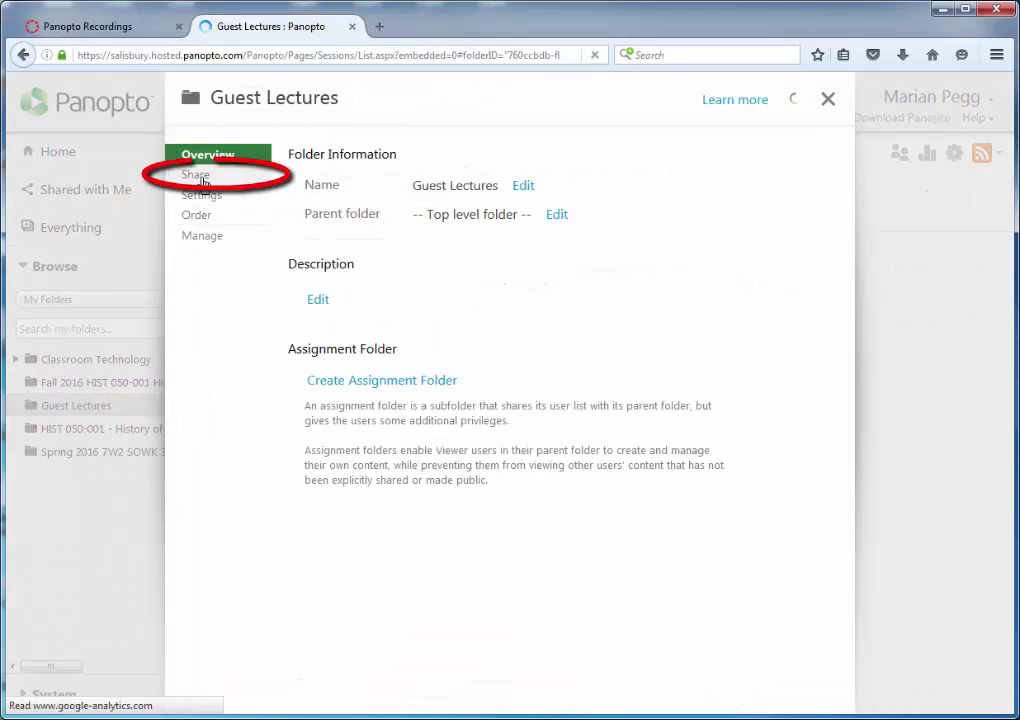
Search Guest Lectures sharing invites for 'Fall 2016 HIST 050' to find its Viewers group
left_click(196, 174)
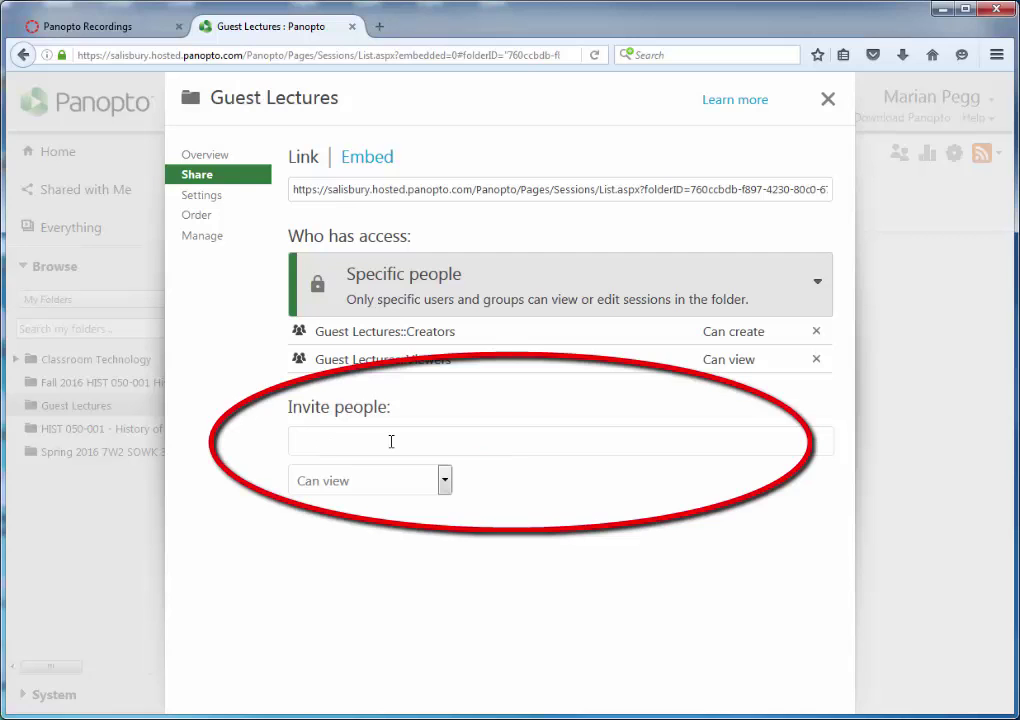
type("Fall 2016 HI")
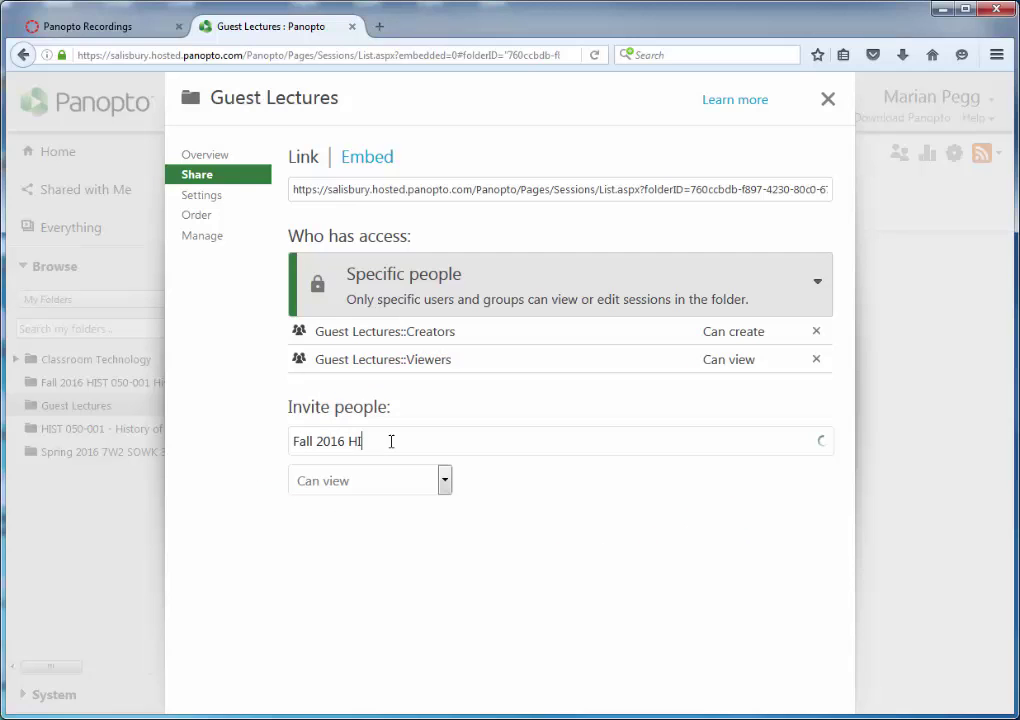
type("ST 050")
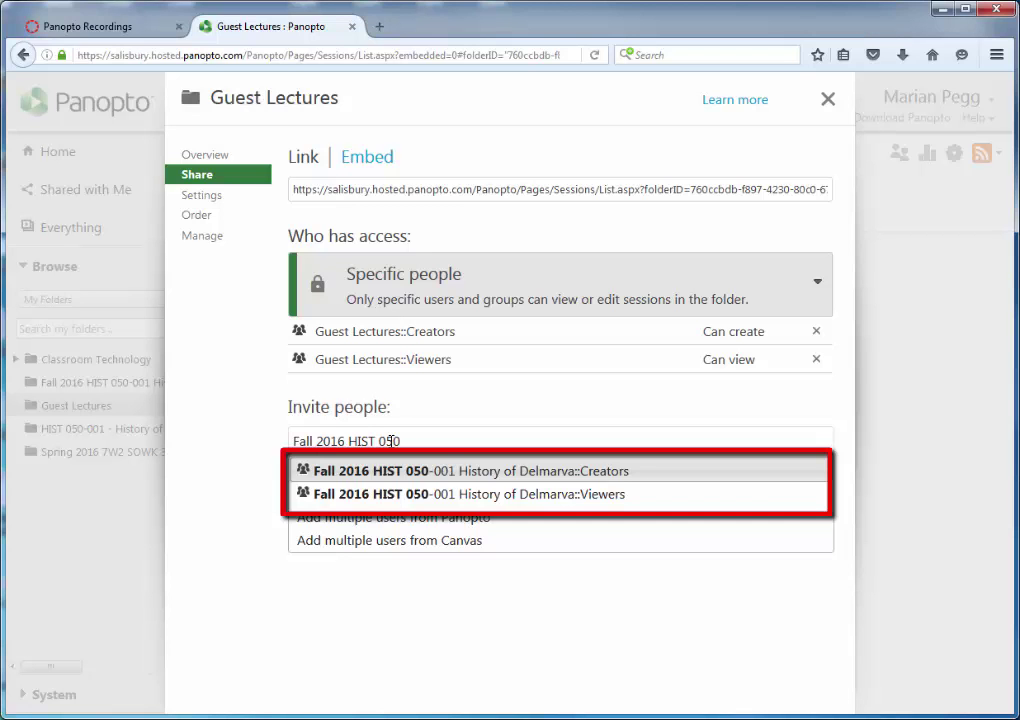
mouse_move(436, 480)
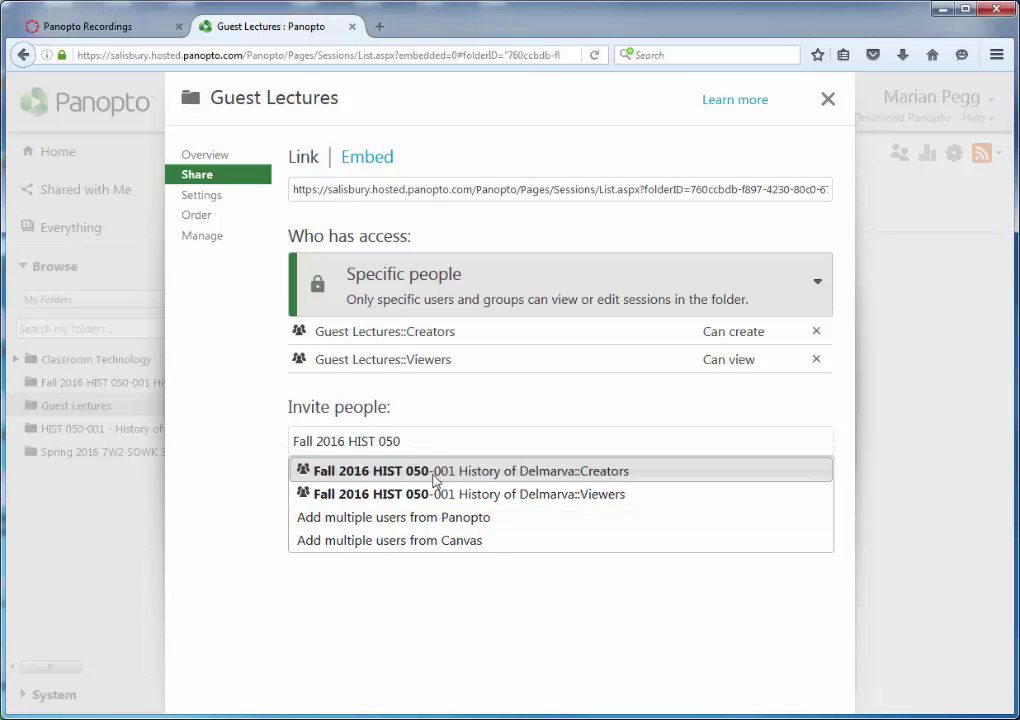
mouse_move(490, 494)
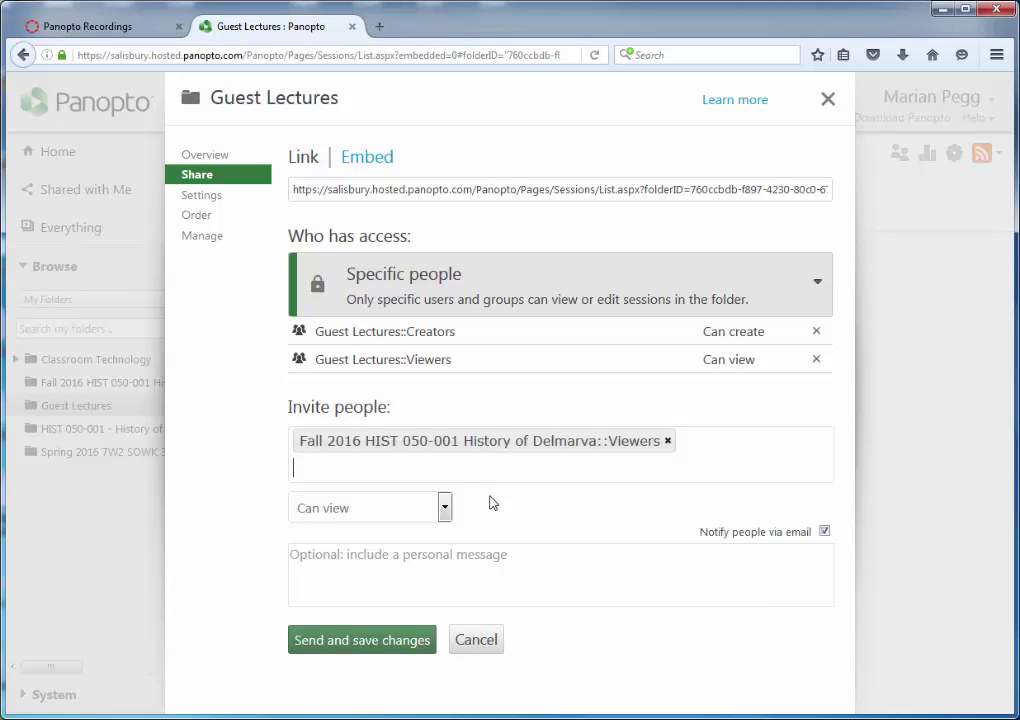
mouse_move(361, 639)
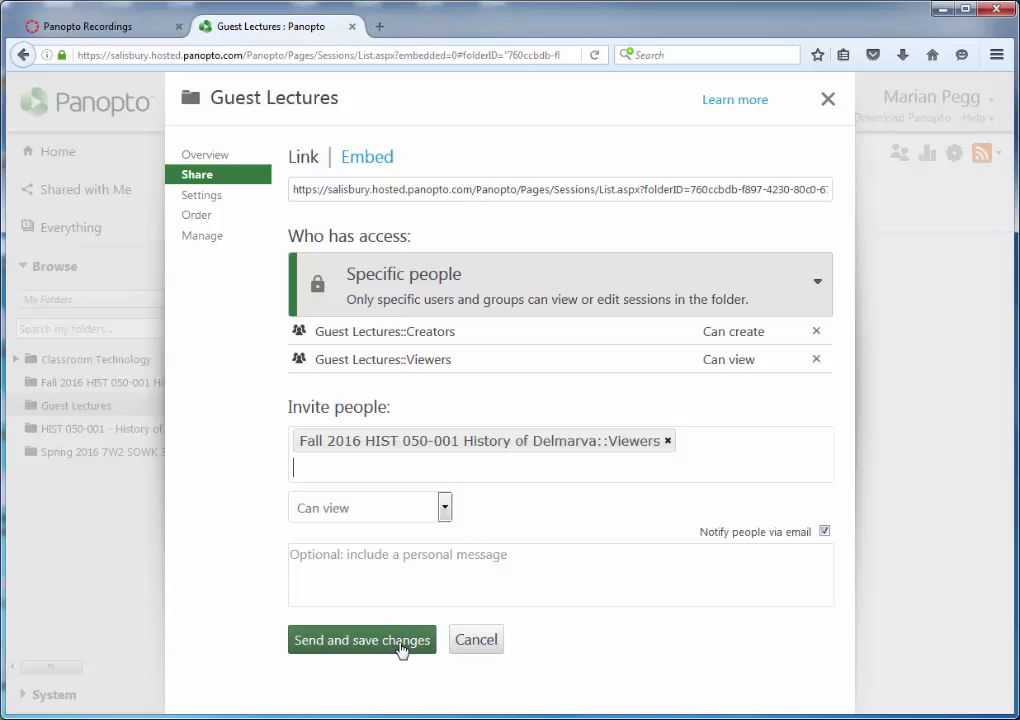
Save the Viewers group share with email notification turned off
left_click(824, 531)
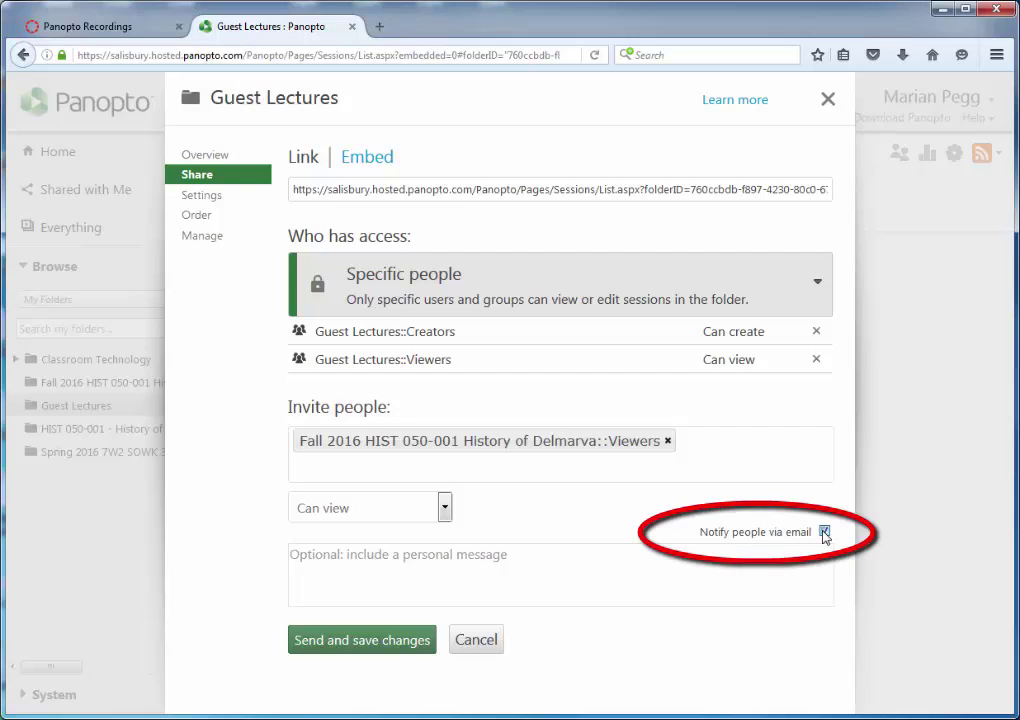
left_click(824, 531)
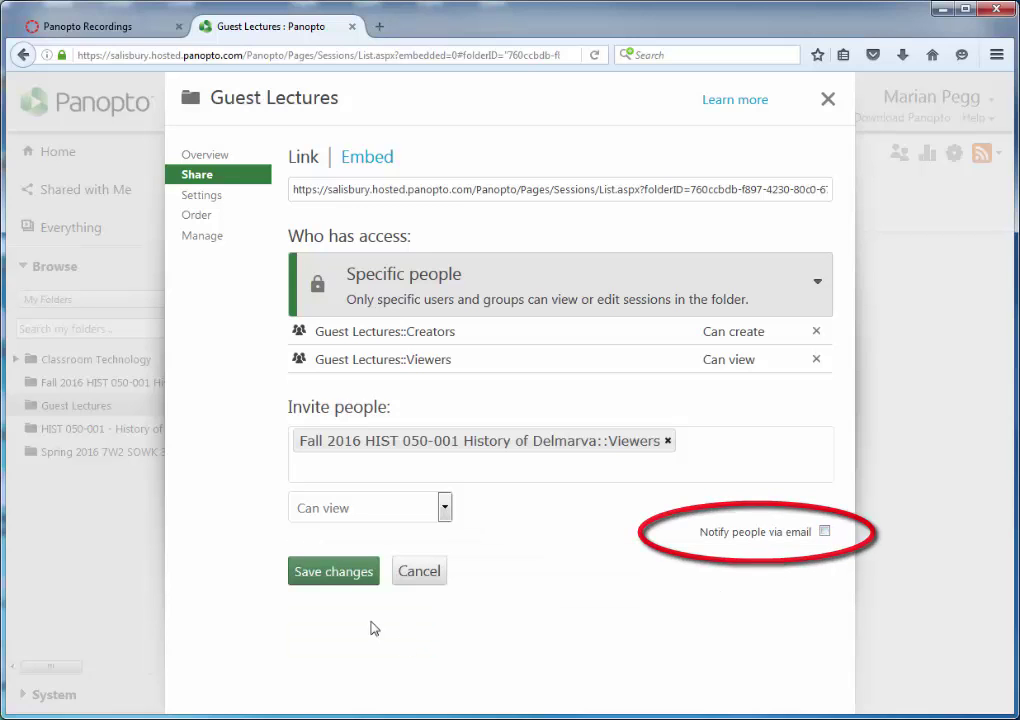
left_click(333, 571)
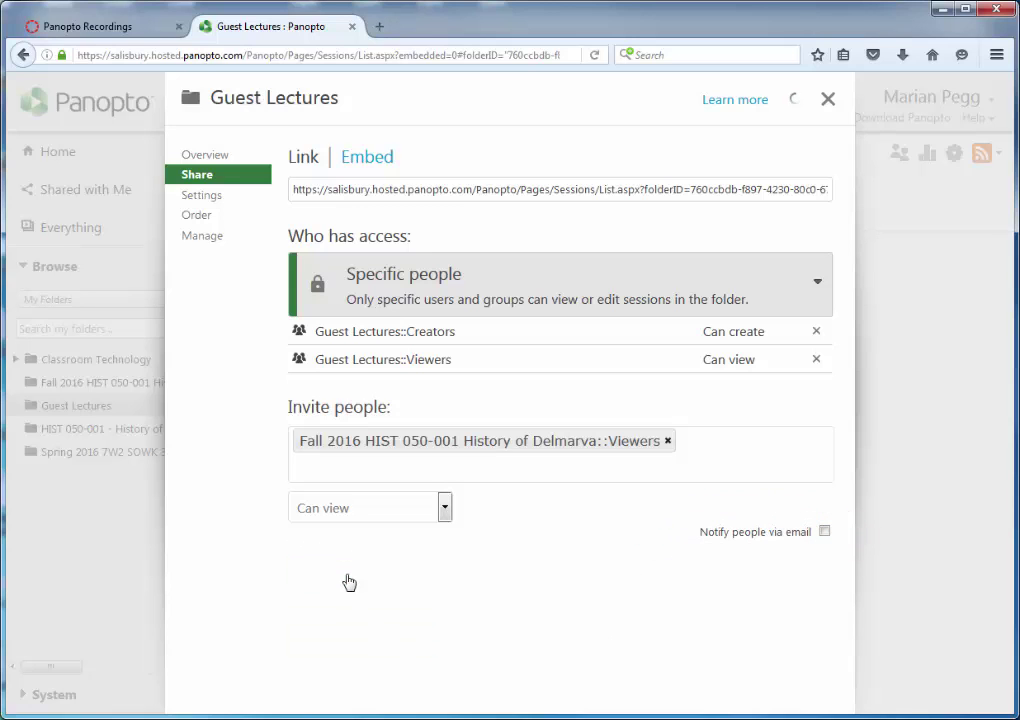